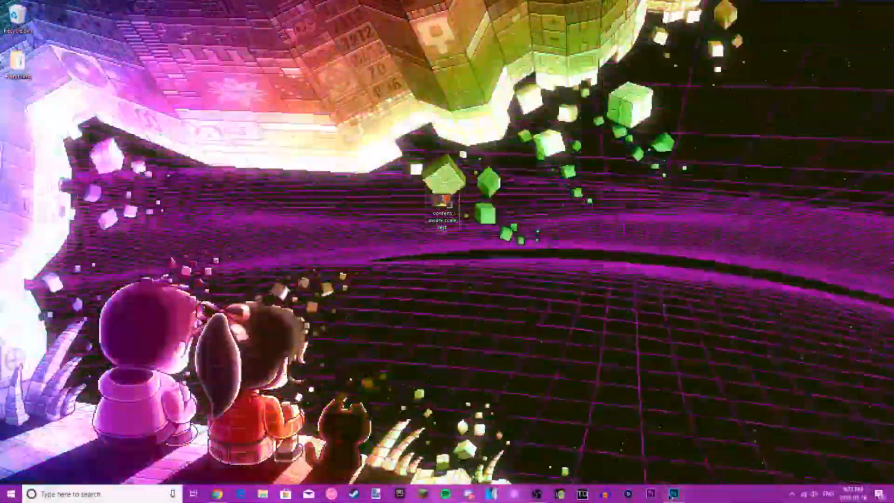
- Launch Photoshop and select the 'content aware scale test' video on the Desktop in the Open dialog
left_click(675, 494)
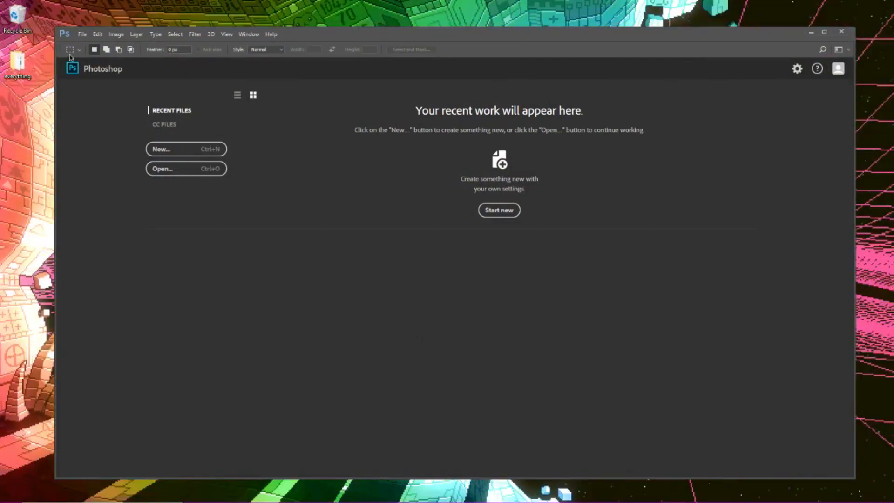
left_click(82, 34)
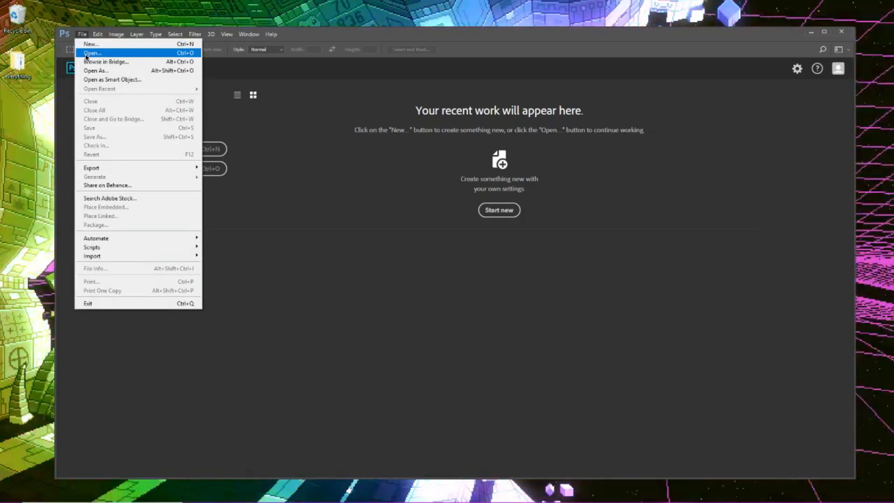
mouse_move(376, 247)
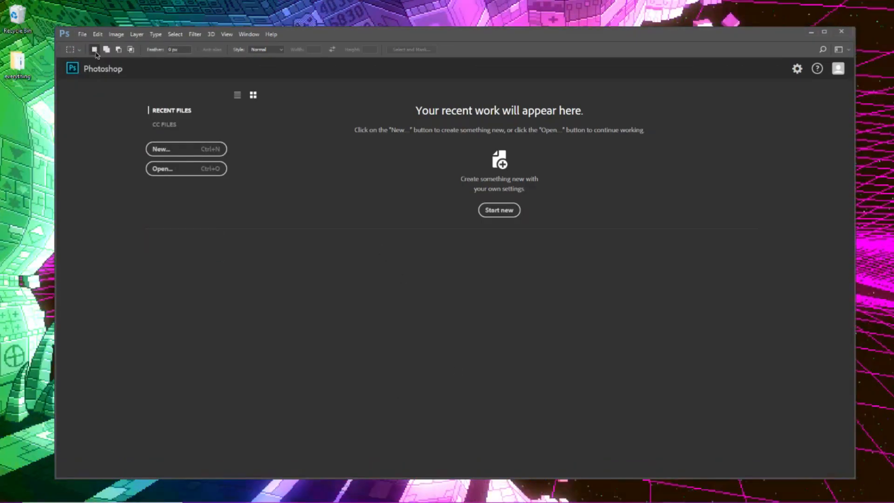
left_click(82, 34)
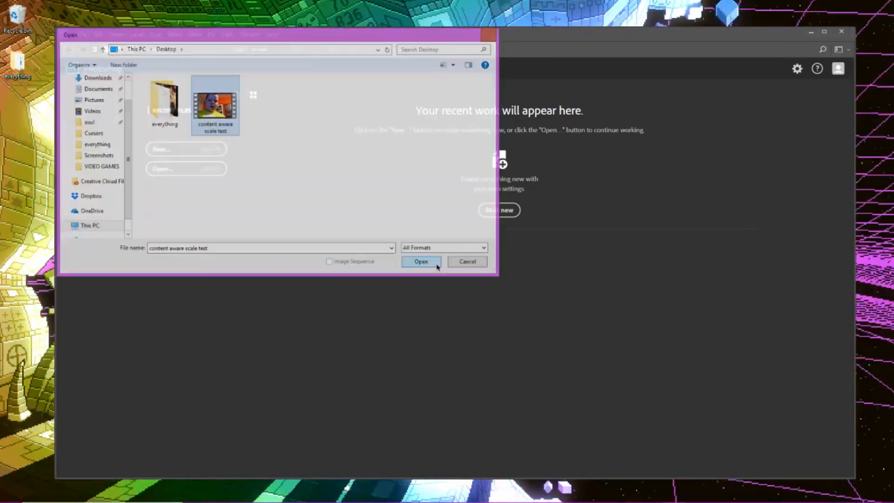
- Import the video from beginning to end as a frame animation of about 98 layers
left_click(421, 260)
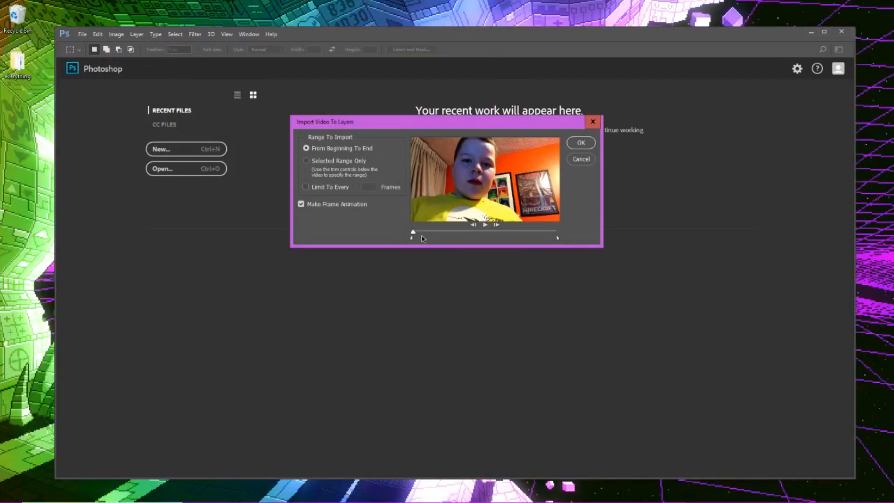
mouse_move(607, 143)
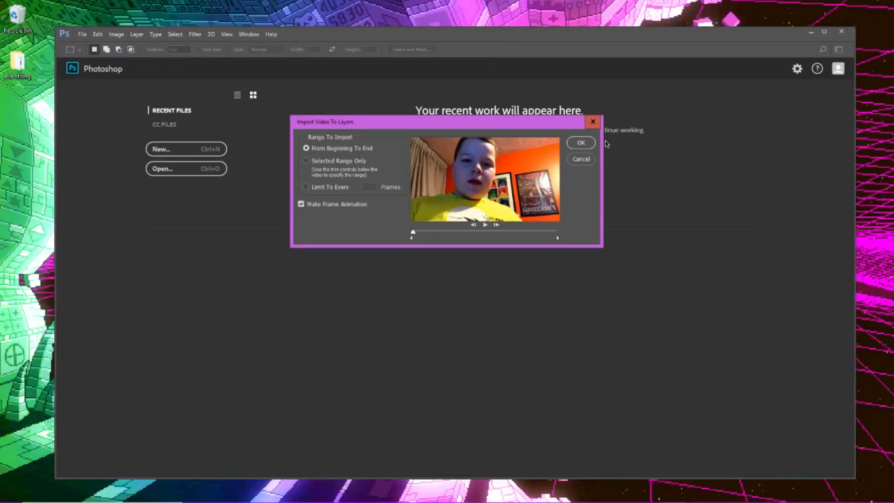
left_click(580, 160)
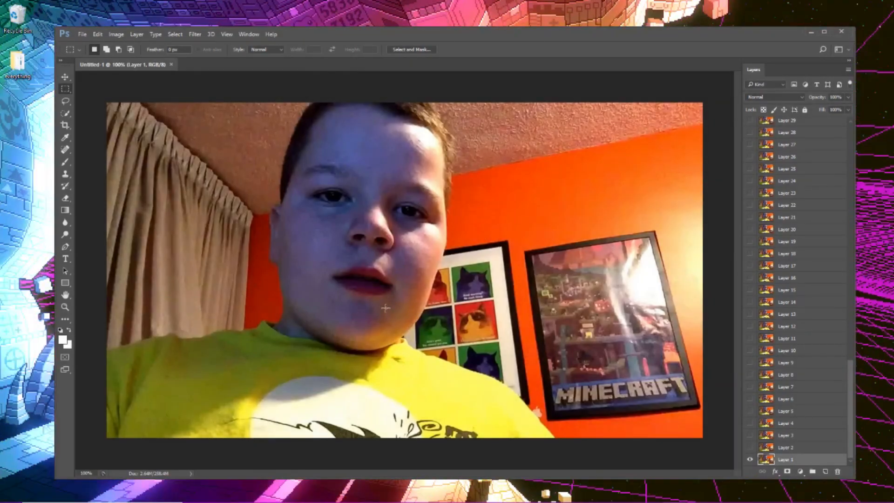
scroll("down", 3)
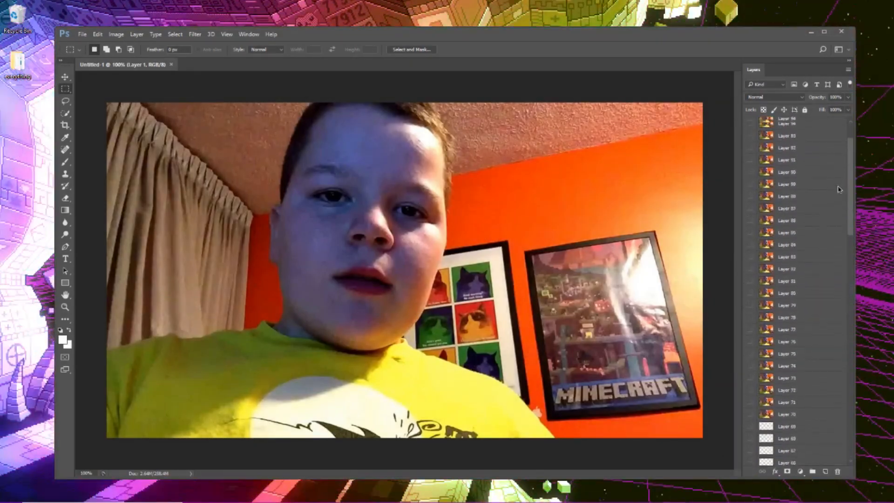
scroll("up", 3)
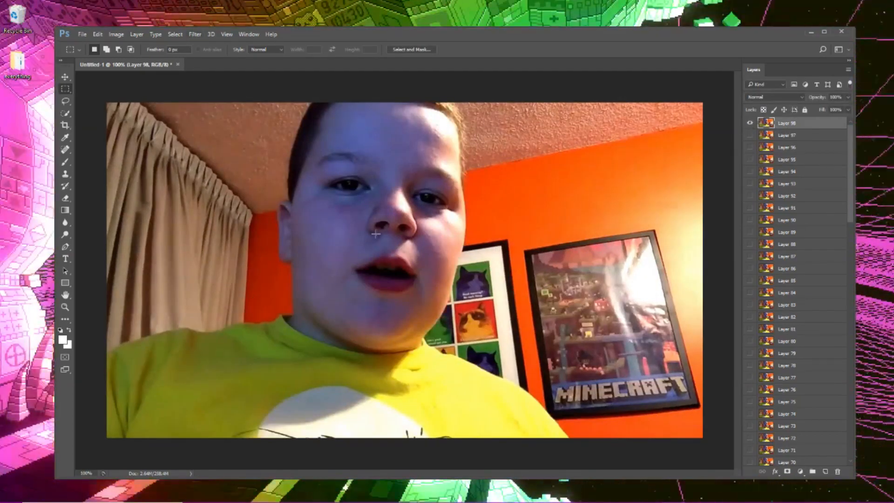
- Content-aware scale the top frame layer to 40% width and height and commit the warp
key("ctrl+alt+shift+c")
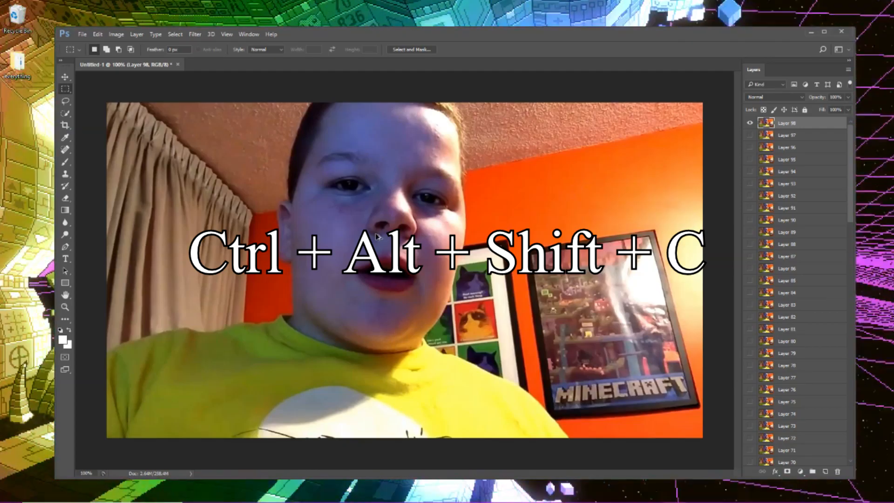
key("ctrl+alt+shift+c")
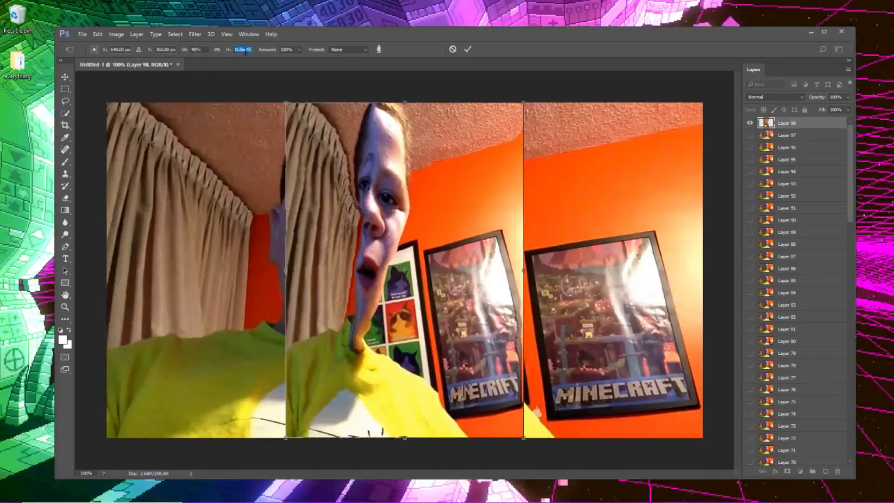
mouse_move(238, 50)
type("40")
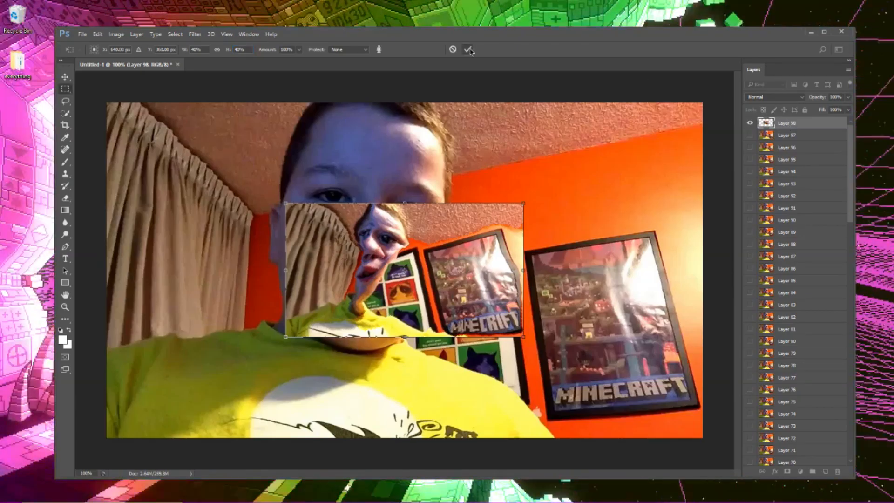
left_click(468, 50)
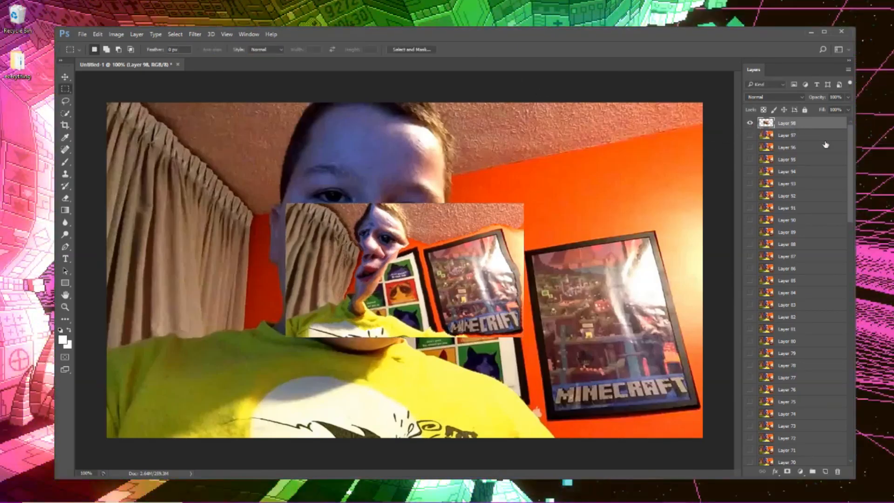
scroll("down", 3)
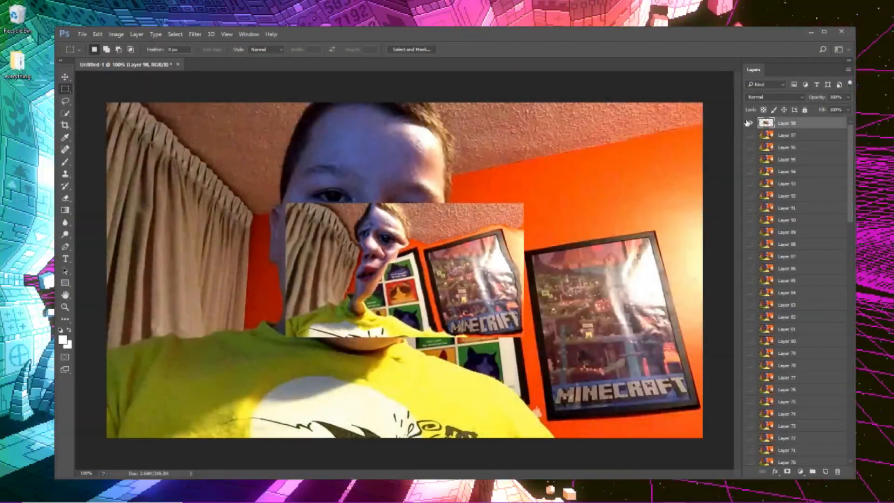
scroll("down", 3)
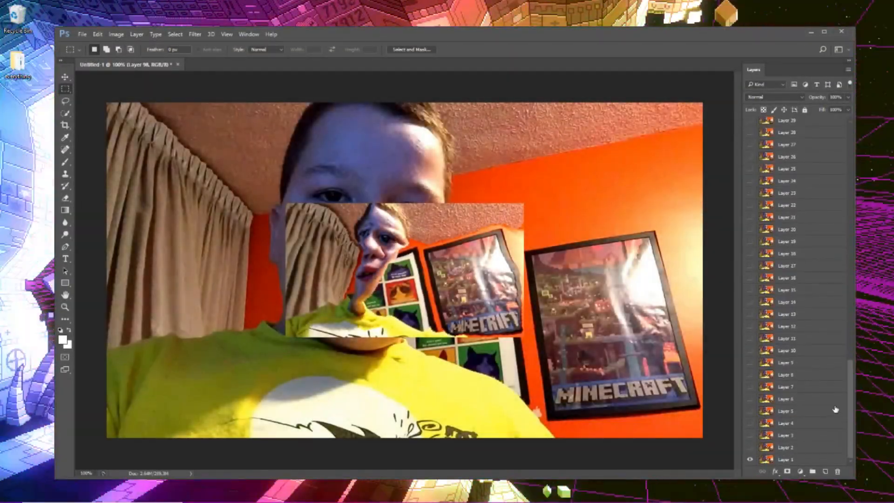
- Run the Animated Content Aware Scale script with Ending Height and Width set to 40
left_click(82, 35)
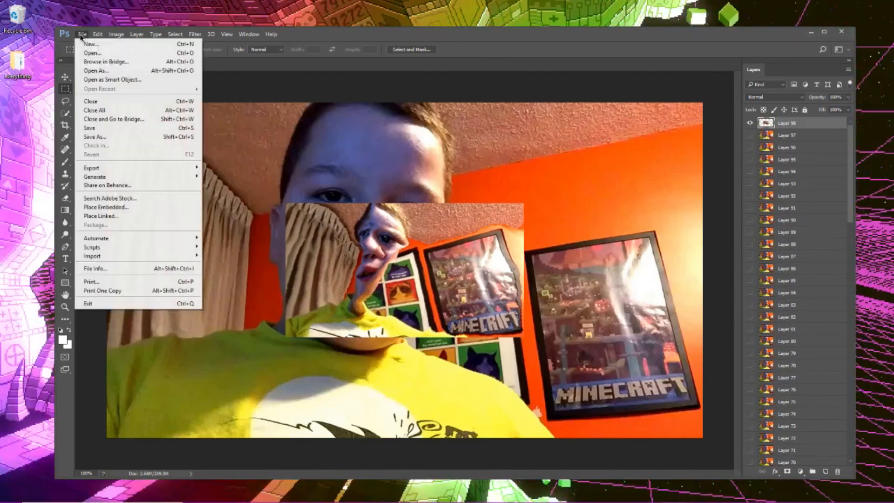
mouse_move(92, 247)
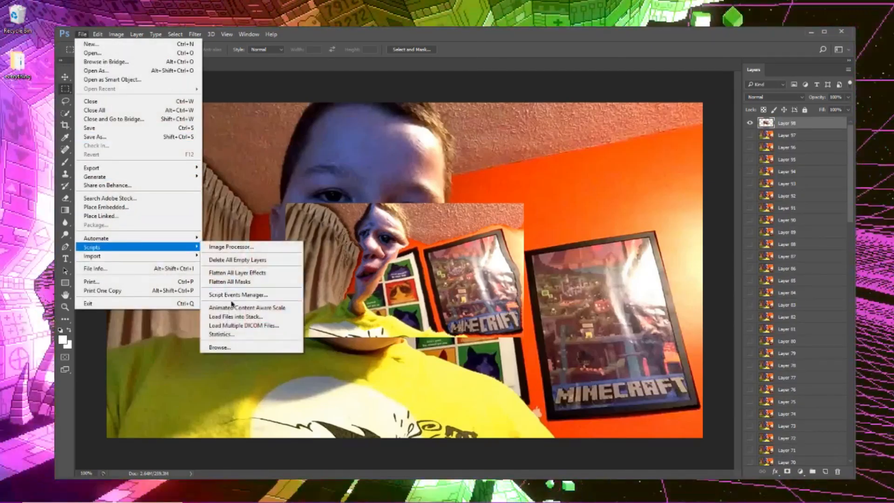
mouse_move(247, 307)
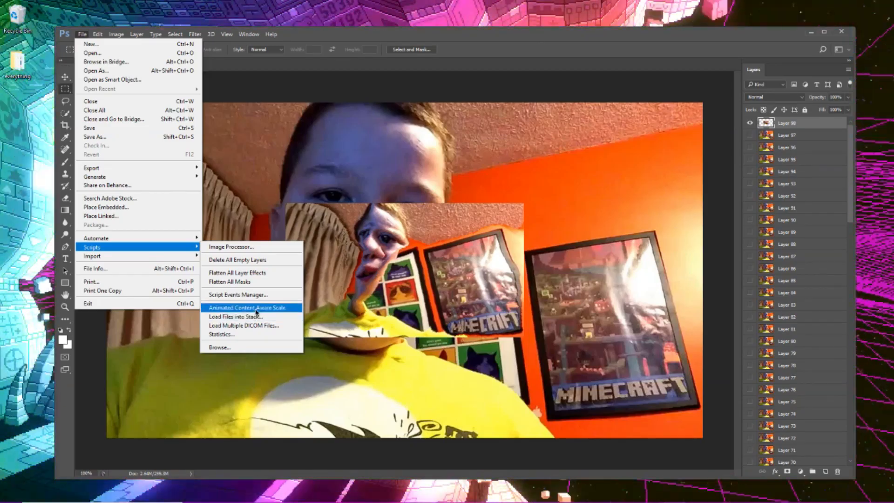
mouse_move(285, 308)
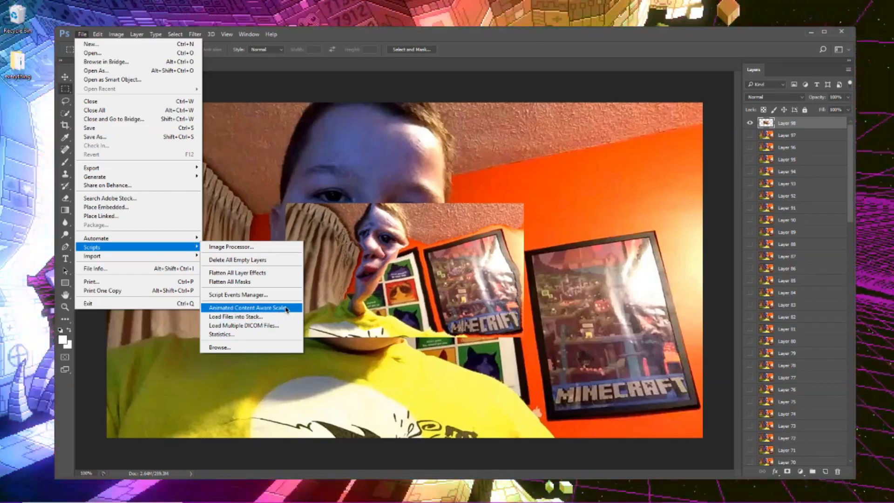
left_click(248, 308)
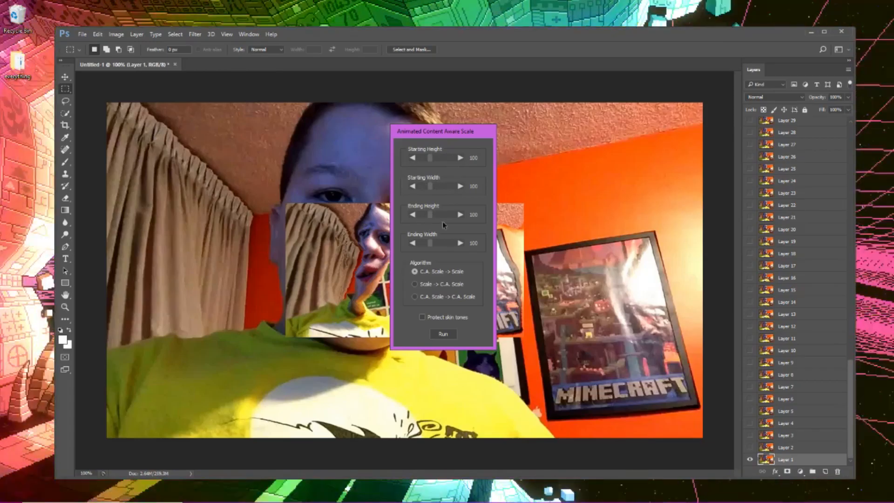
left_click(413, 215)
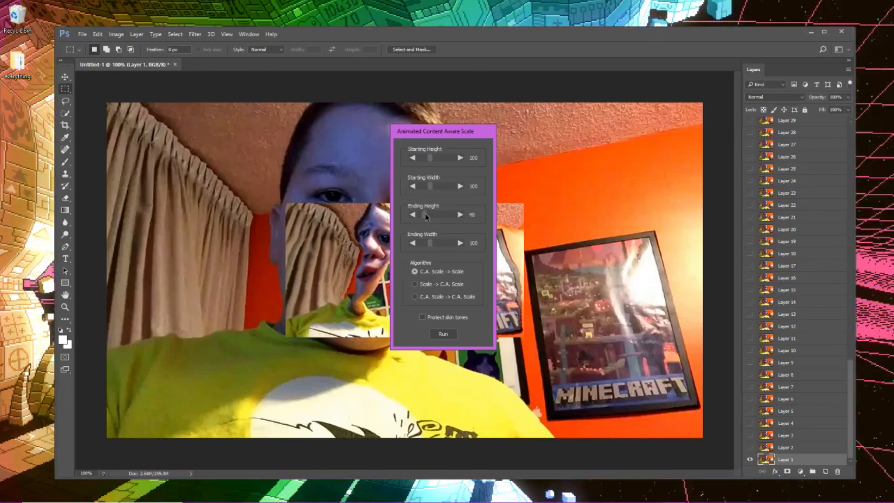
mouse_move(430, 253)
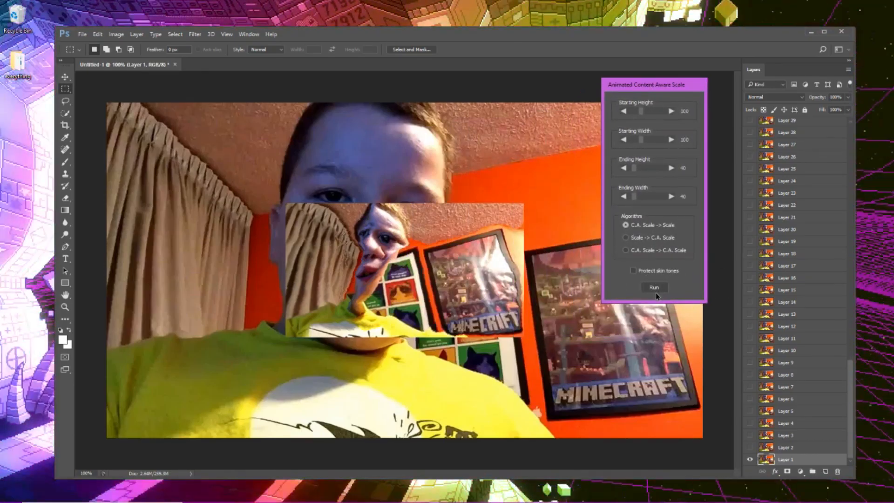
left_click(654, 287)
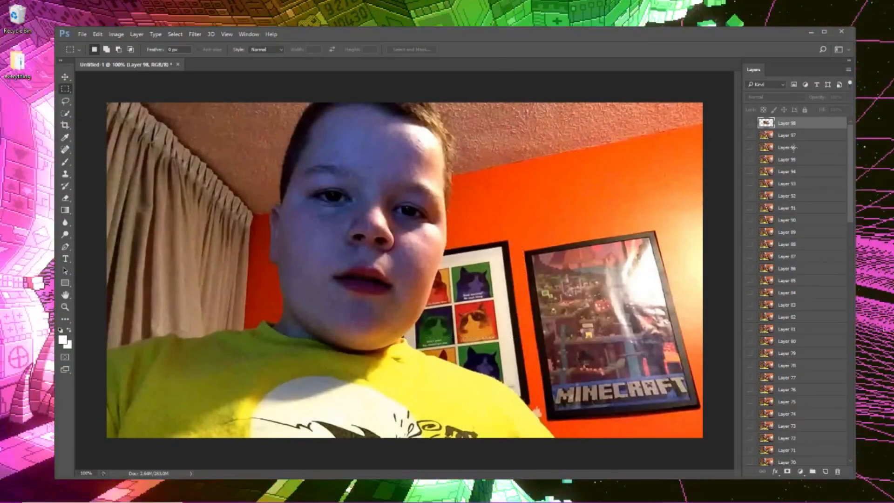
- Render the animation as 'ready for au' H.264 High Quality video to the Desktop
scroll("down", 3)
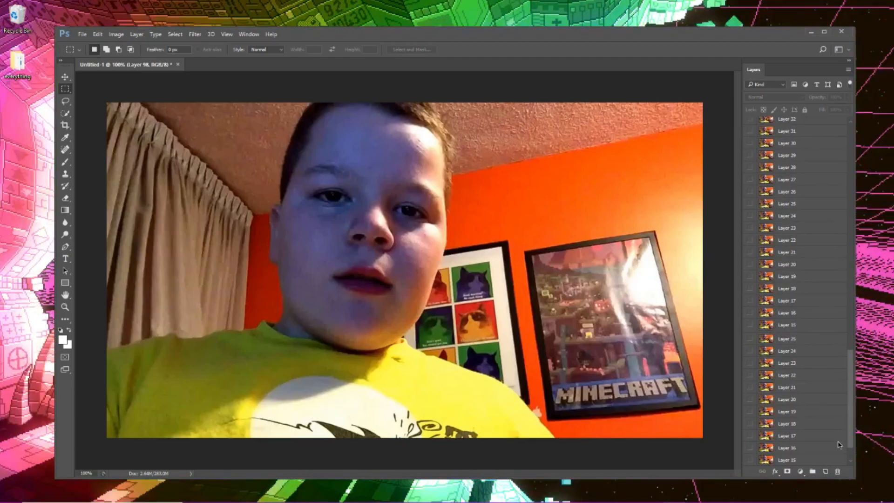
left_click(82, 35)
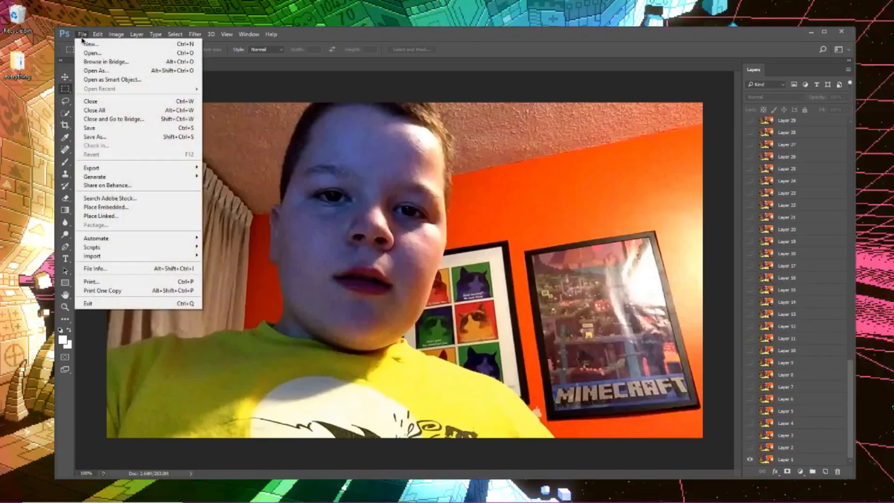
mouse_move(123, 167)
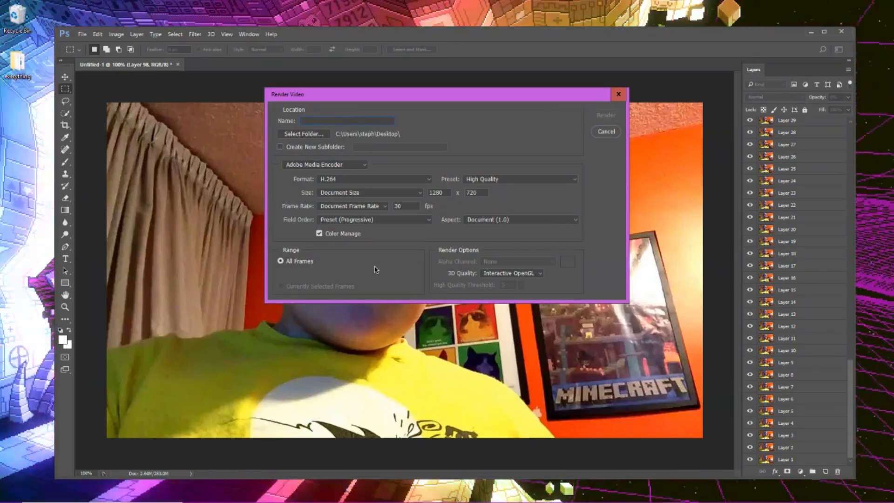
type("ready for au")
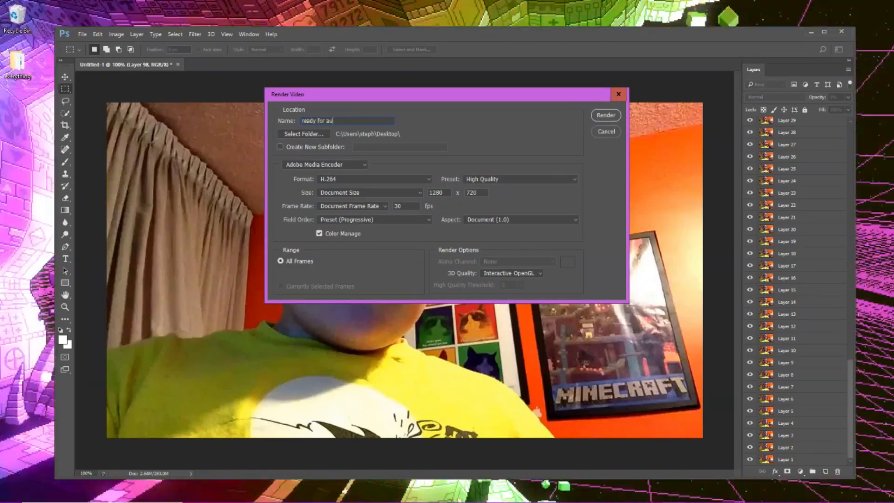
left_click(606, 131)
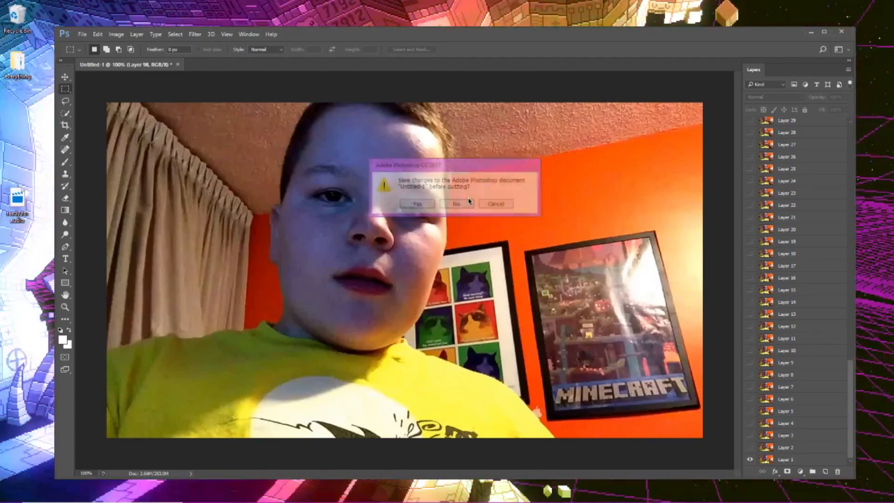
- Quit Photoshop without saving the untitled document, returning to VEGAS Pro
left_click(455, 204)
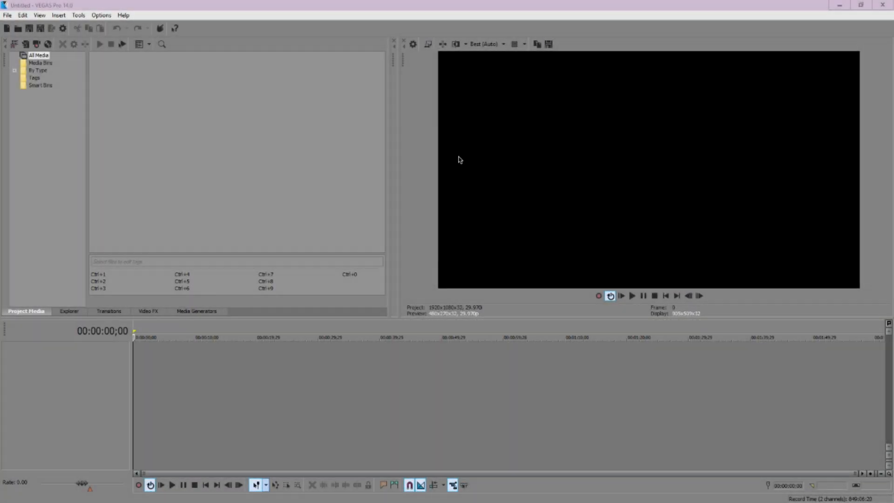
- Import the content aware scale test and ready for audio clips and place them on the timeline
left_click(7, 15)
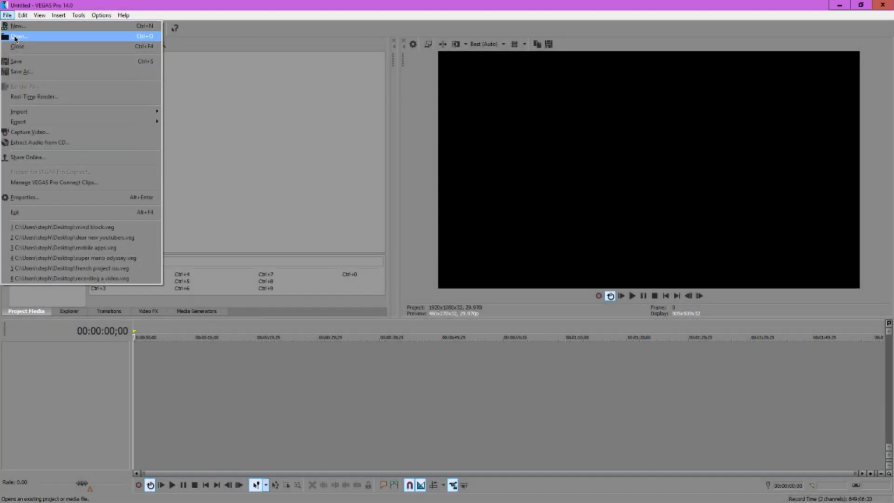
left_click(19, 36)
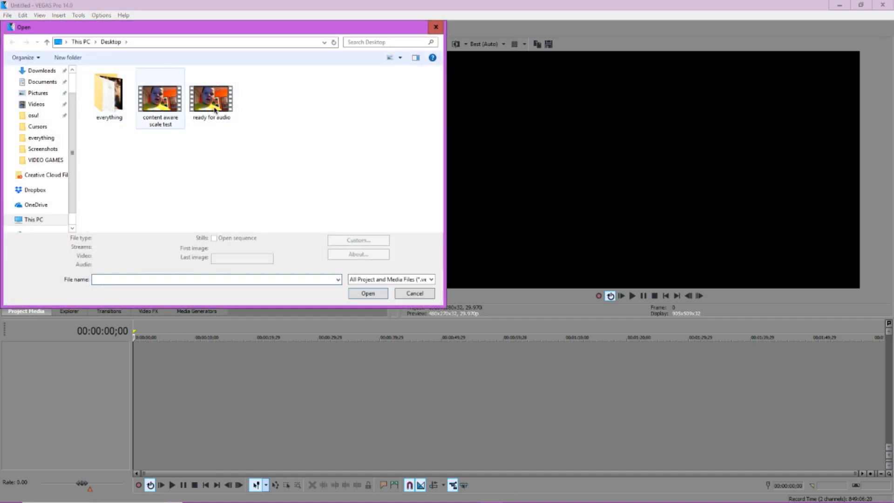
left_click(211, 94)
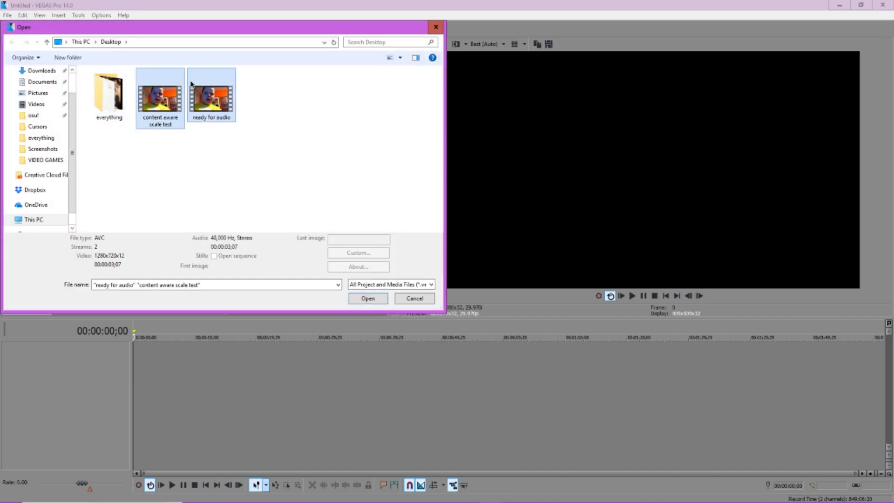
left_click(368, 298)
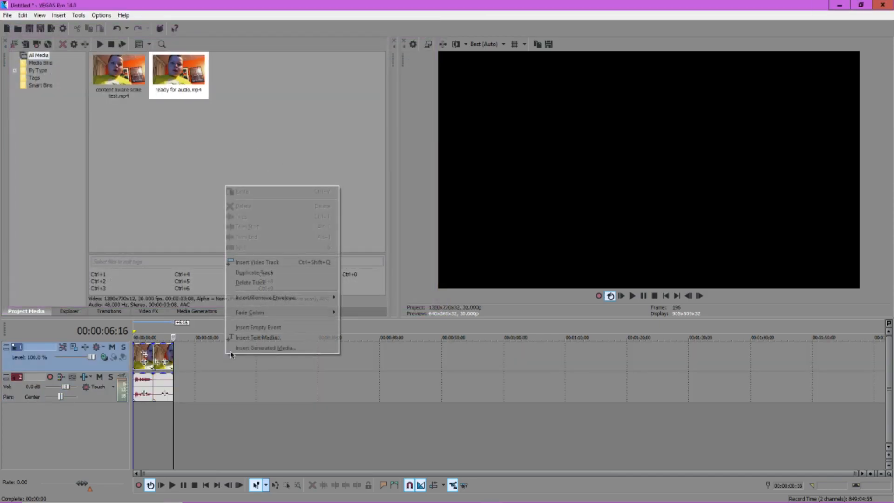
left_click(257, 261)
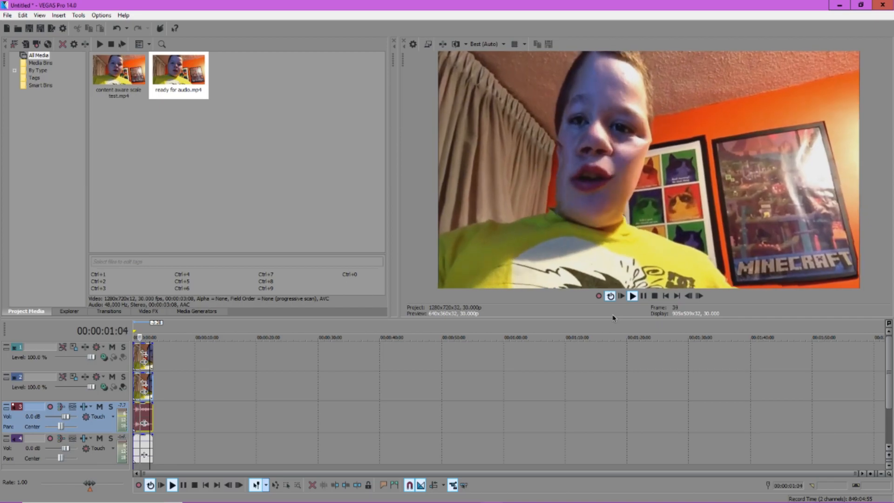
- Step through the distorted clip's final frames in the preview, then bring up Render As
left_click(631, 295)
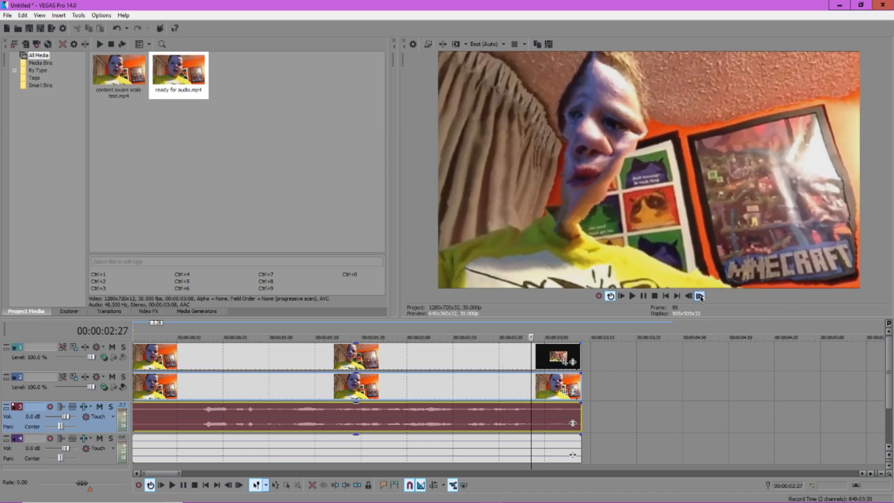
left_click(688, 295)
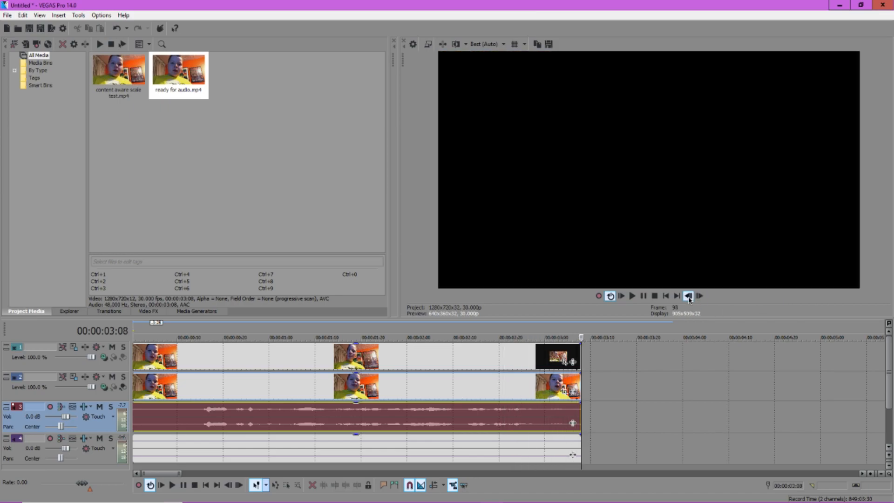
left_click(699, 296)
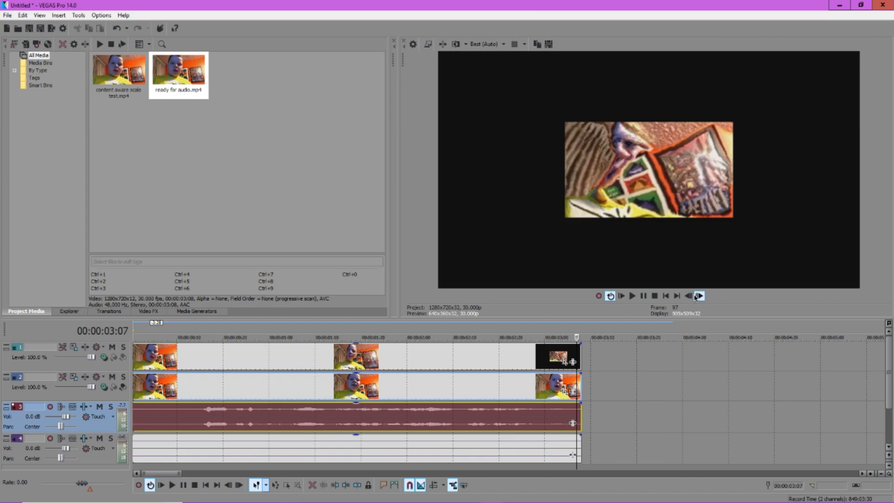
left_click(687, 295)
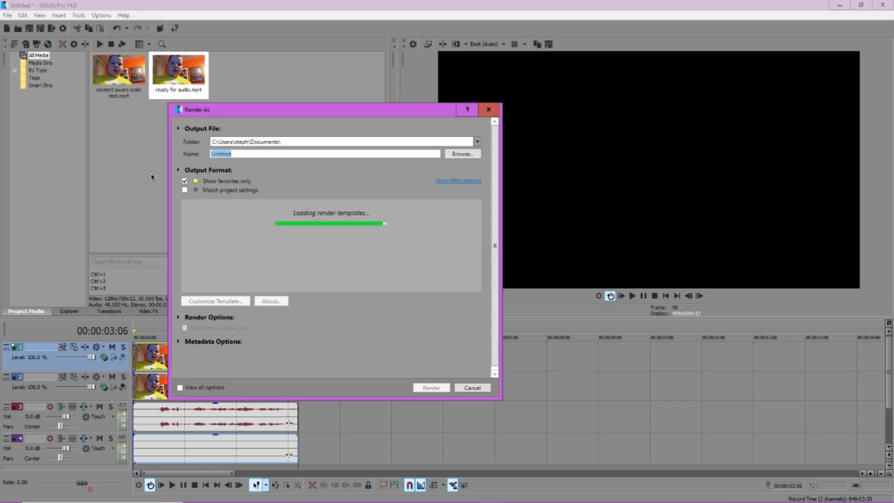
- Render the edit as 'ready for distortion', watch it, and close the player
type("ready for distortion")
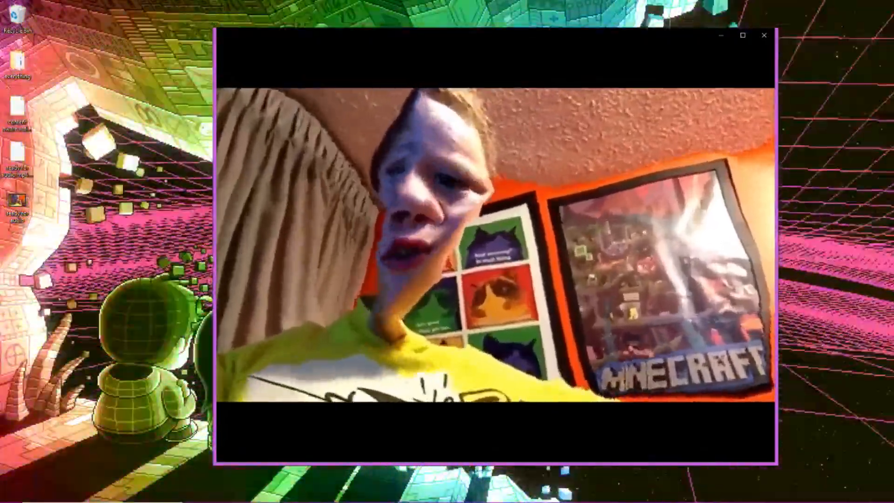
left_click(764, 36)
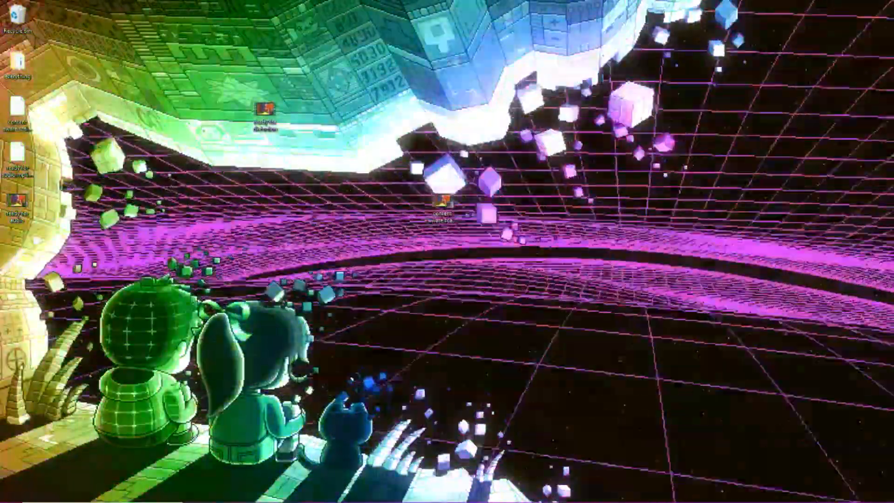
mouse_move(548, 387)
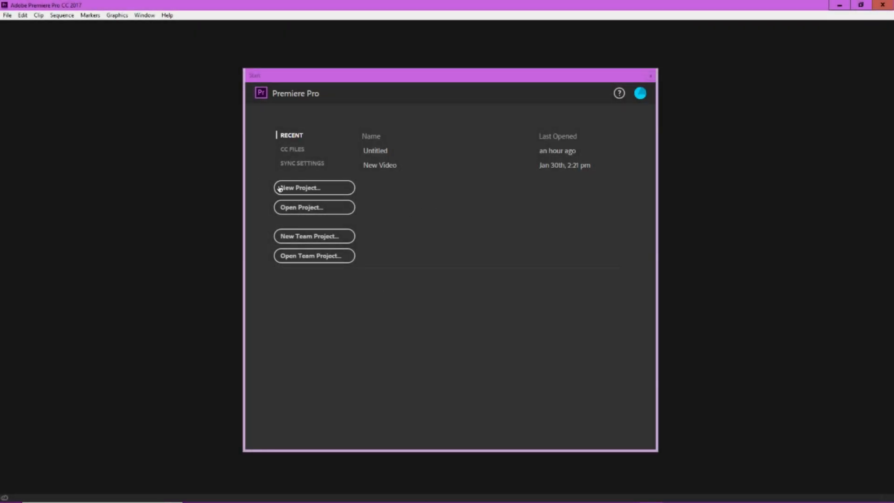
- Create a new project named 'uber cool' without overwriting the existing one
left_click(300, 187)
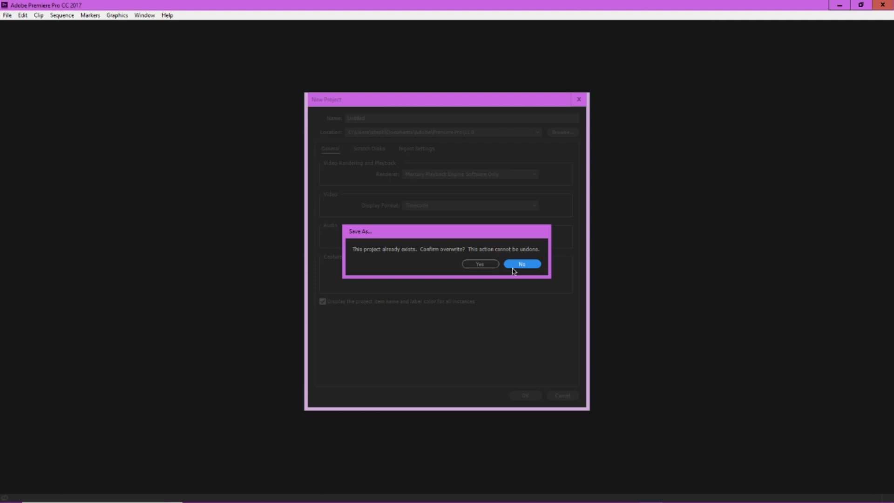
left_click(521, 263)
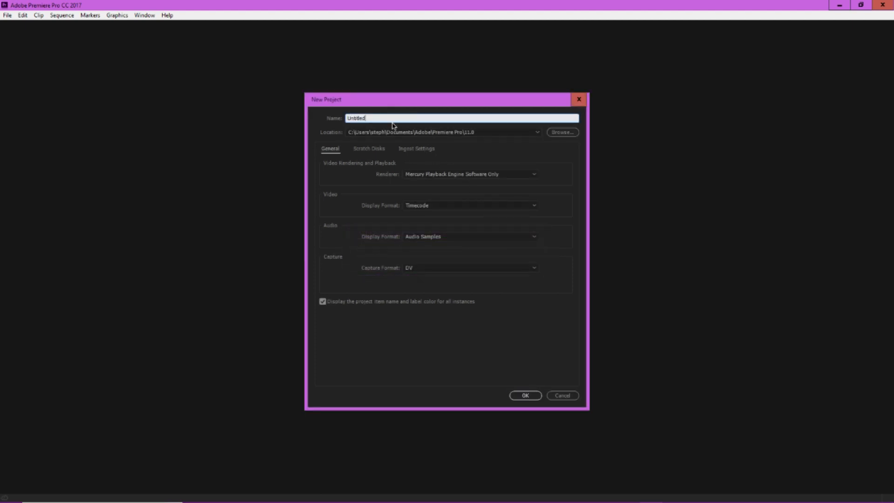
type("uber")
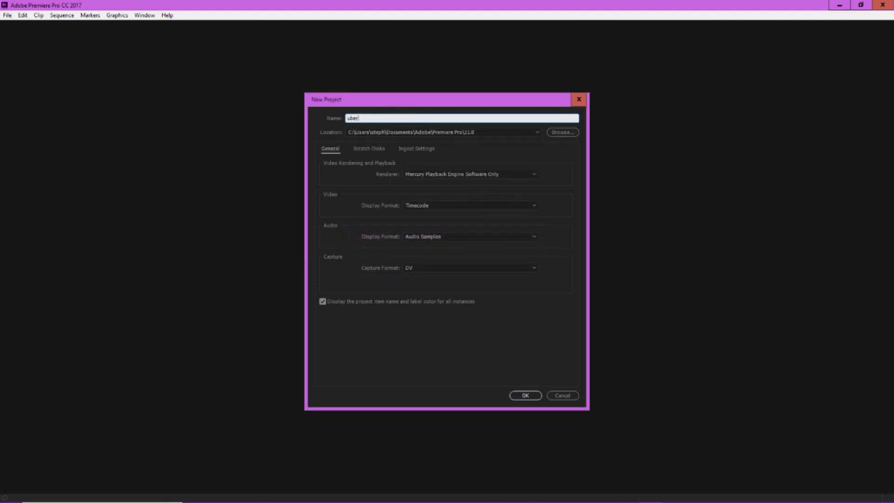
left_click(524, 395)
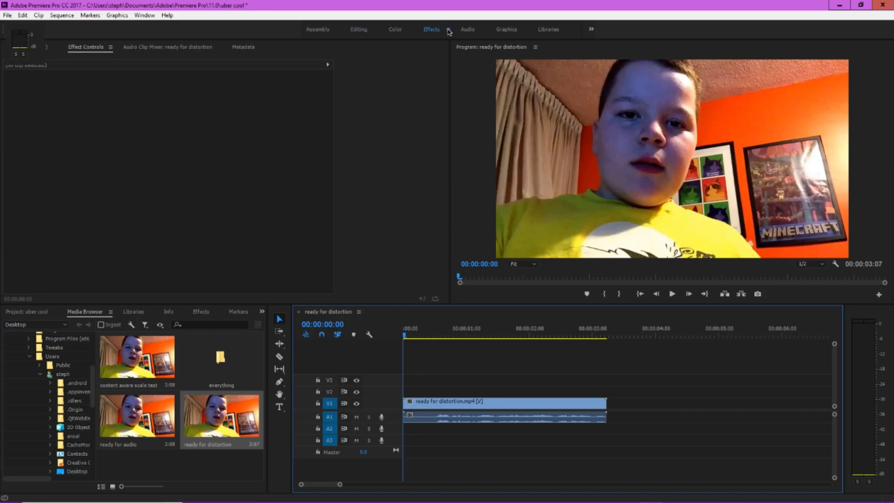
- In the Effects workspace, expand Flanger's Individual Parameters and start keyframing Inverted Mode
left_click(447, 29)
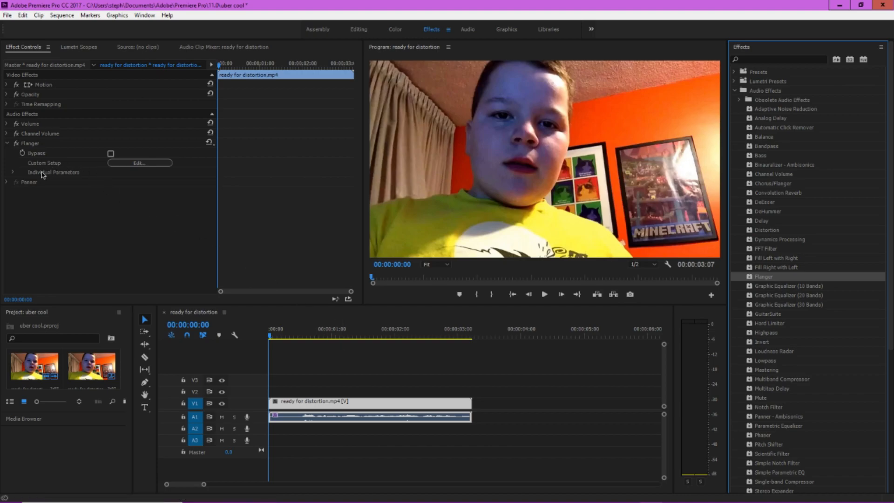
left_click(12, 171)
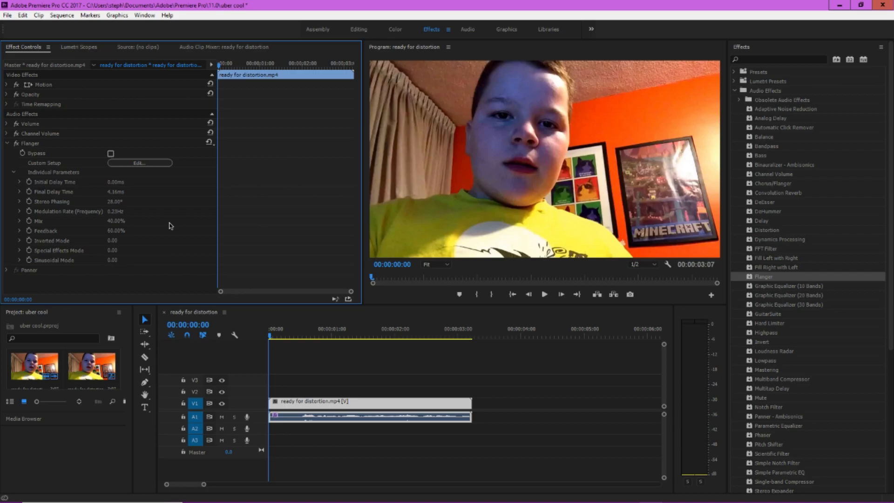
mouse_move(25, 186)
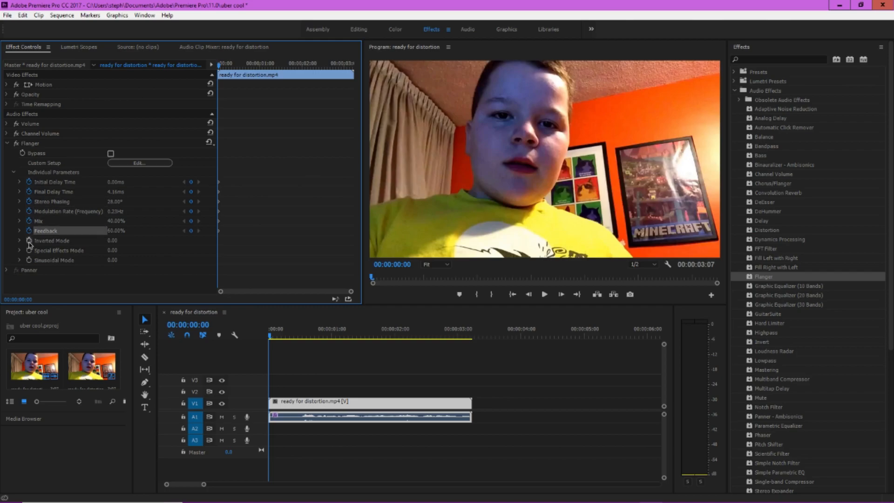
left_click(54, 260)
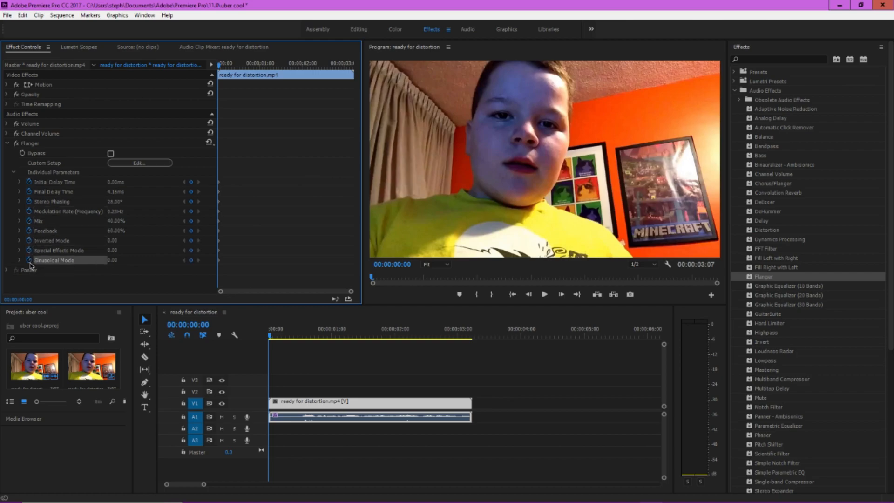
mouse_move(359, 177)
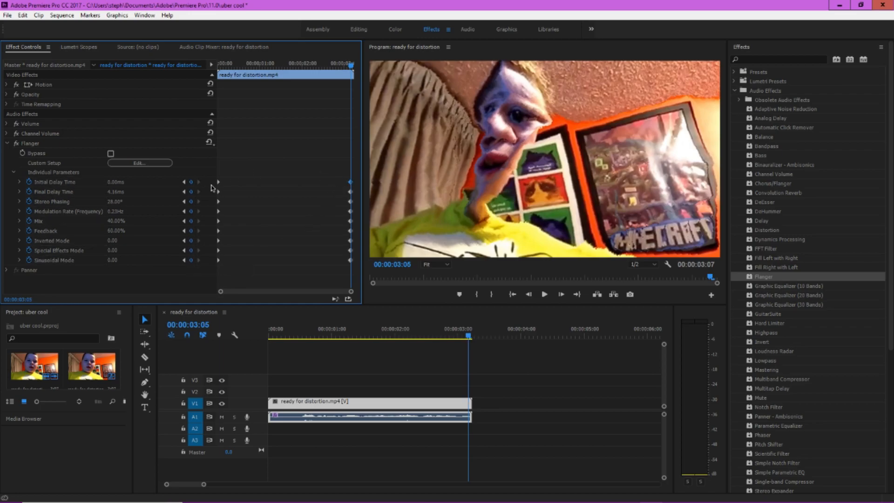
- Keyframe Initial Delay Time to about 9.75ms and Final Delay Time to about 17.67ms at the clip's end
left_click(19, 182)
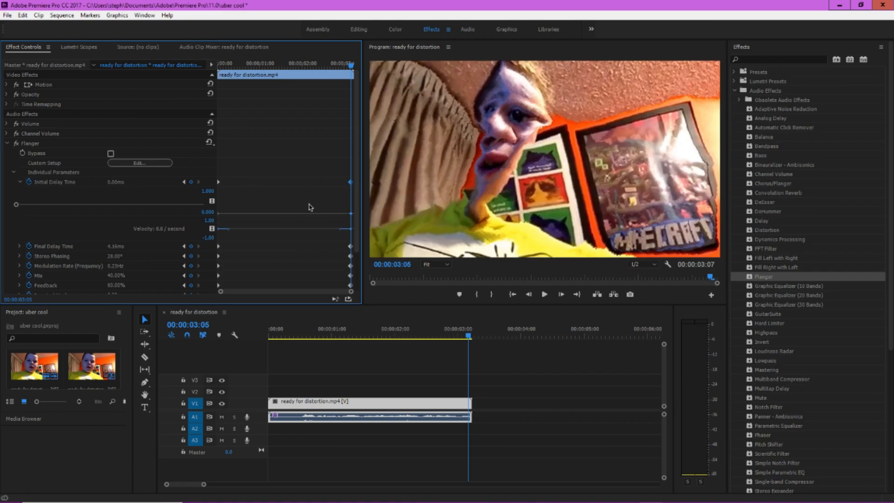
mouse_move(294, 216)
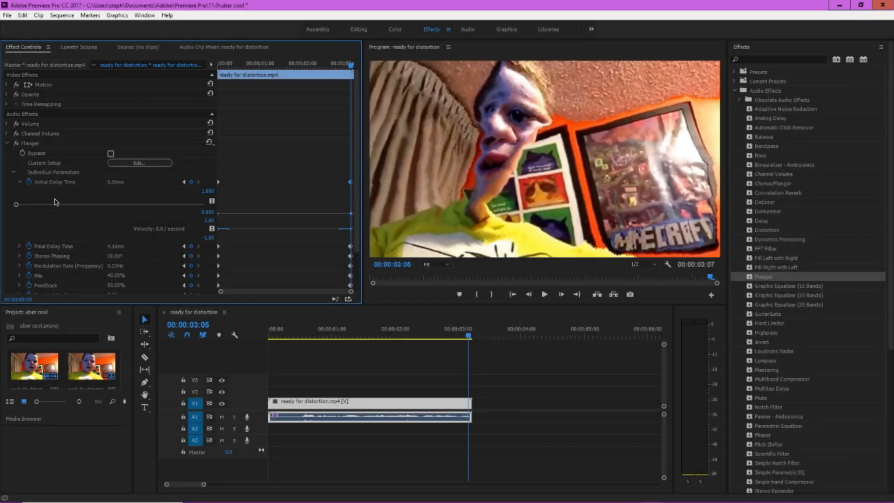
left_click_drag(17, 203, 33, 204)
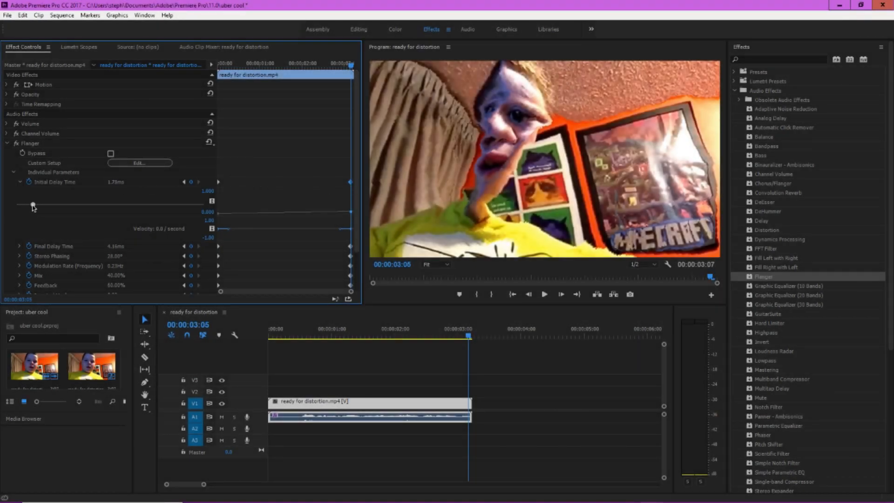
left_click_drag(32, 204, 107, 203)
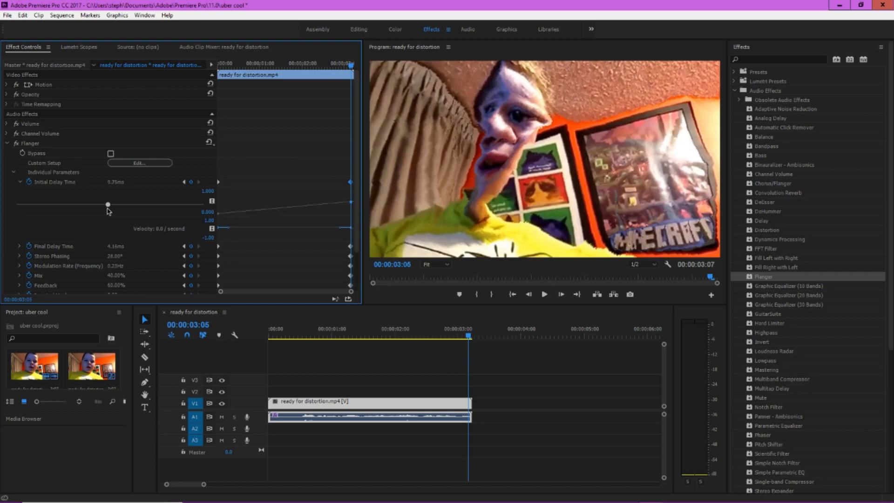
mouse_move(164, 222)
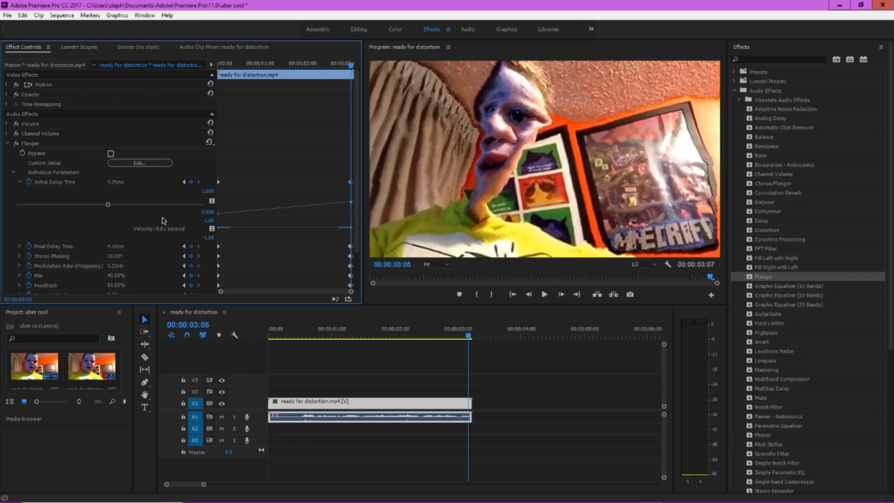
scroll("down", 3)
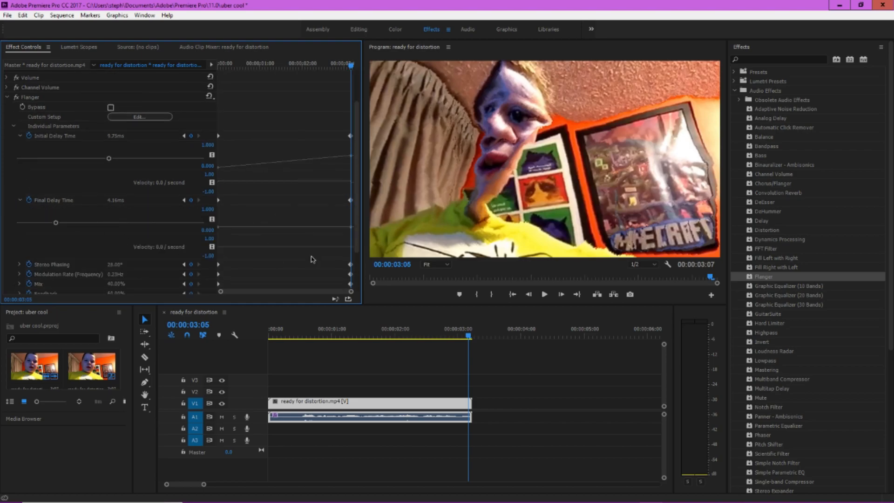
scroll("down", 3)
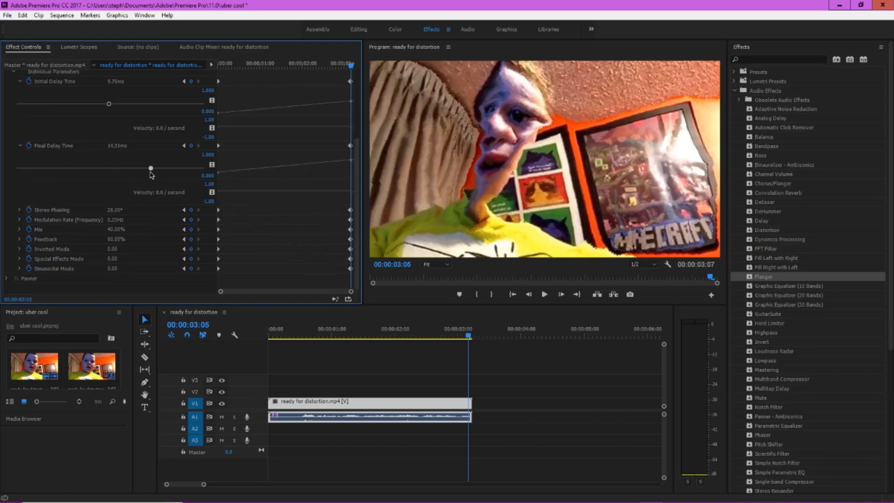
left_click_drag(151, 168, 180, 169)
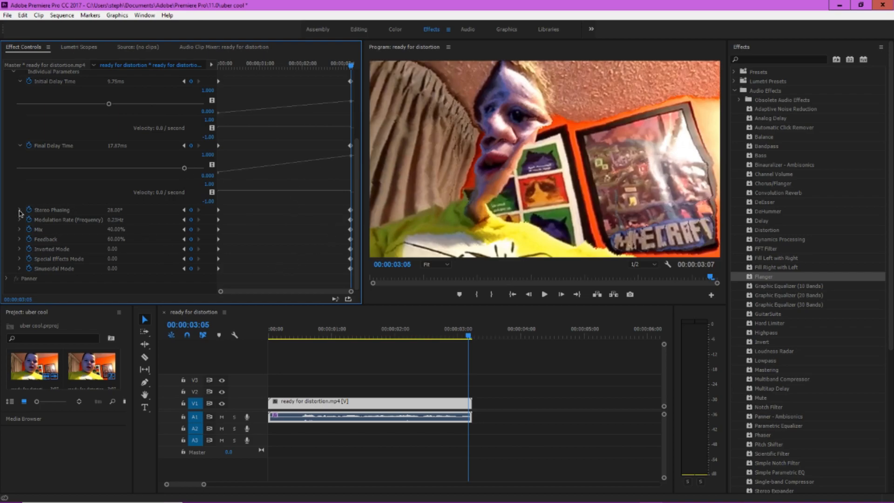
- Expand Stereo Phasing, Modulation Rate, Mix and Feedback graphs, lowering Feedback to about 39% at the end
left_click(19, 210)
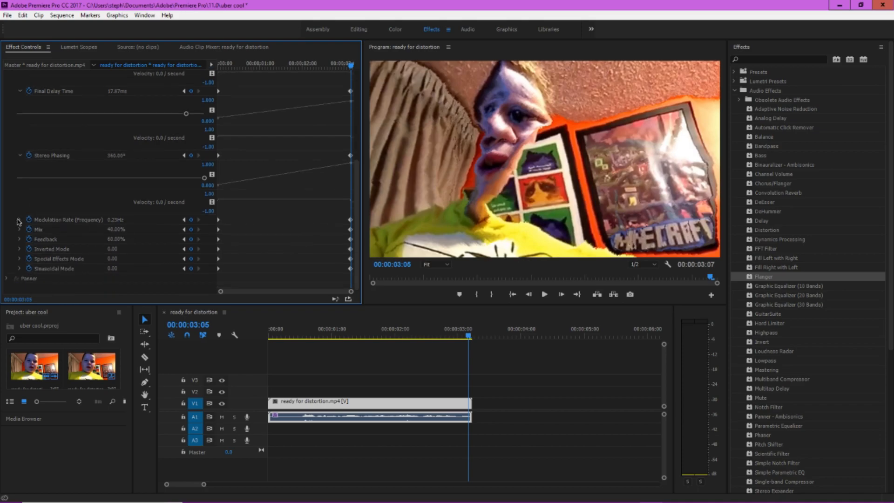
left_click(19, 219)
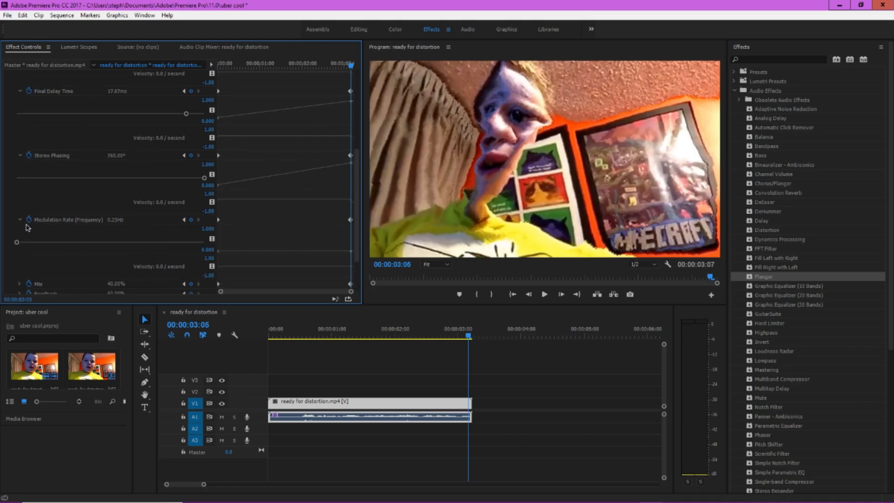
scroll("down", 3)
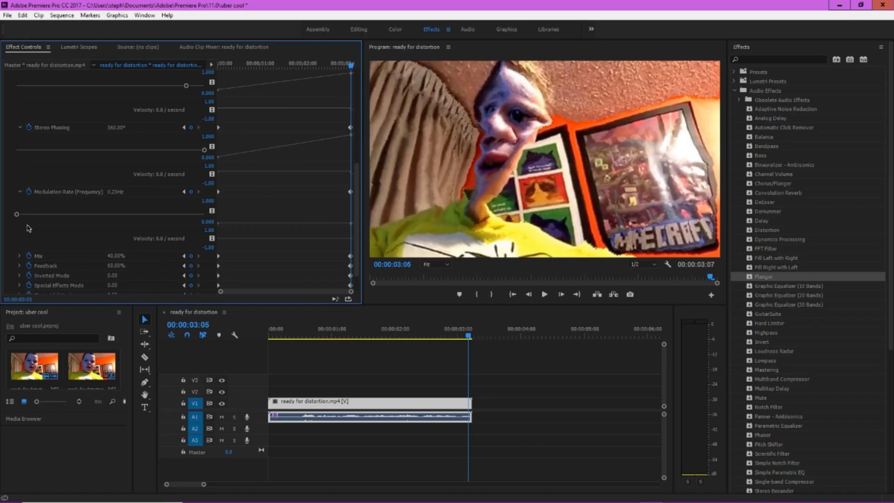
mouse_move(18, 215)
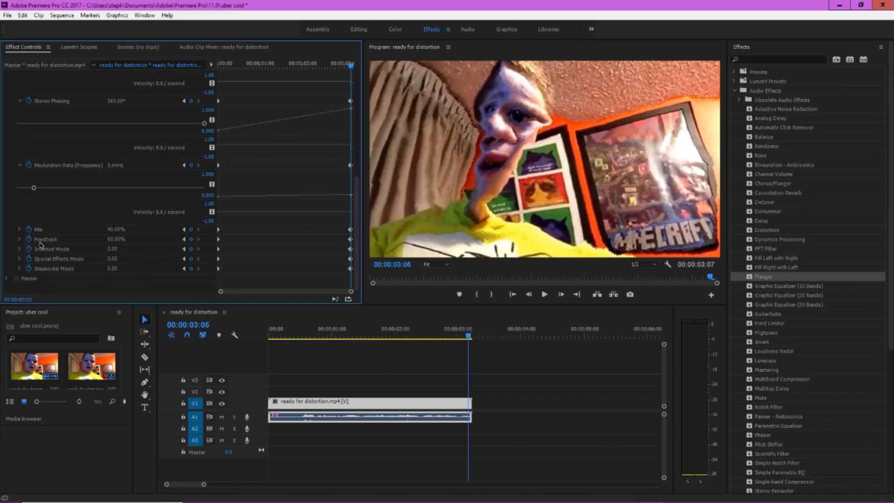
left_click(19, 229)
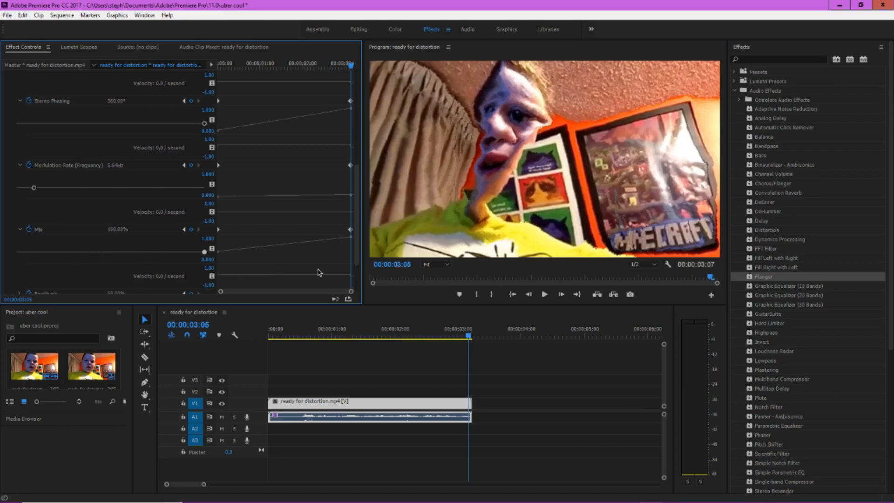
scroll("down", 3)
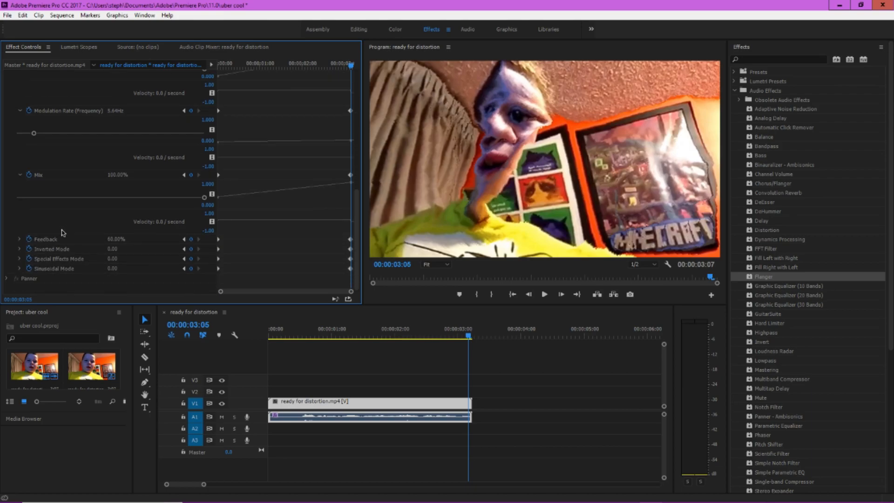
mouse_move(52, 240)
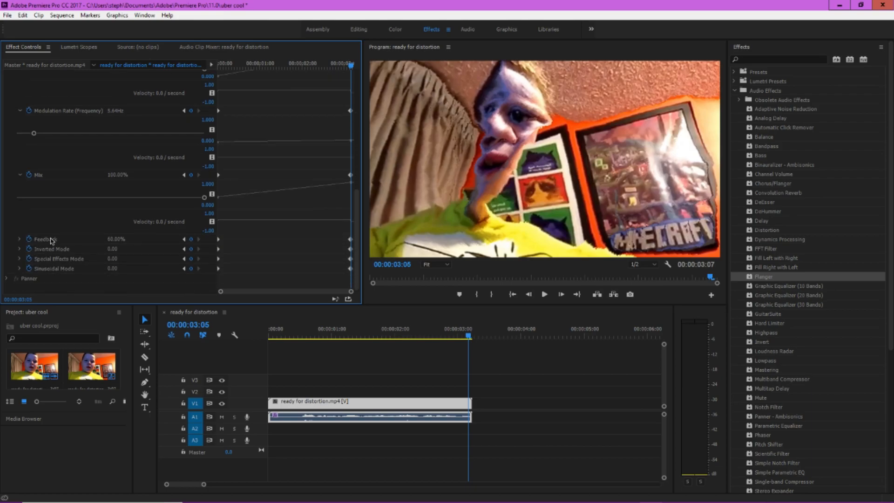
left_click(19, 268)
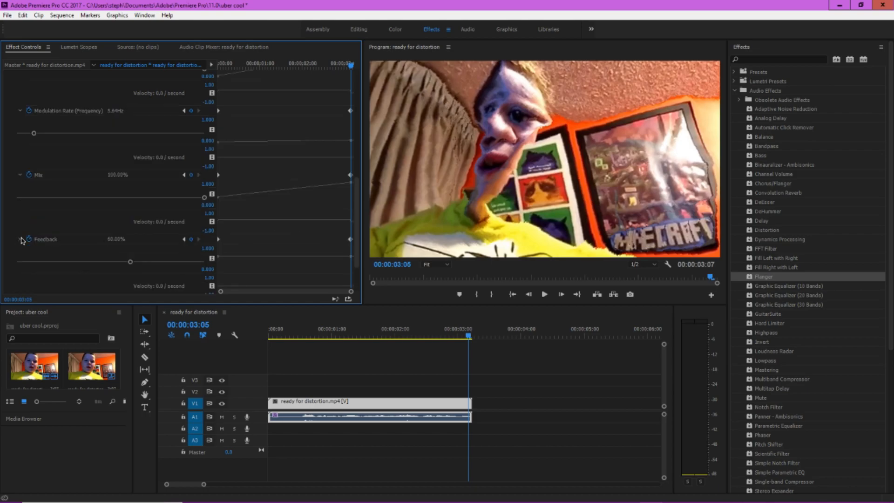
scroll("down", 3)
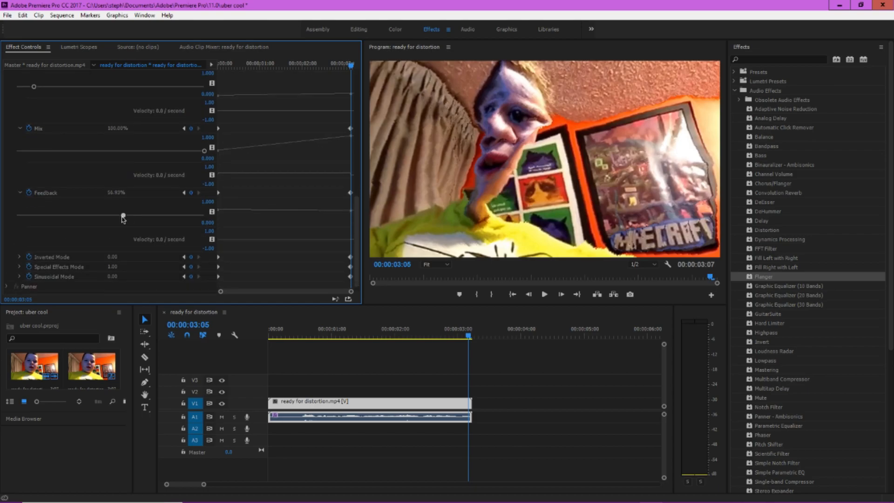
left_click_drag(122, 215, 90, 215)
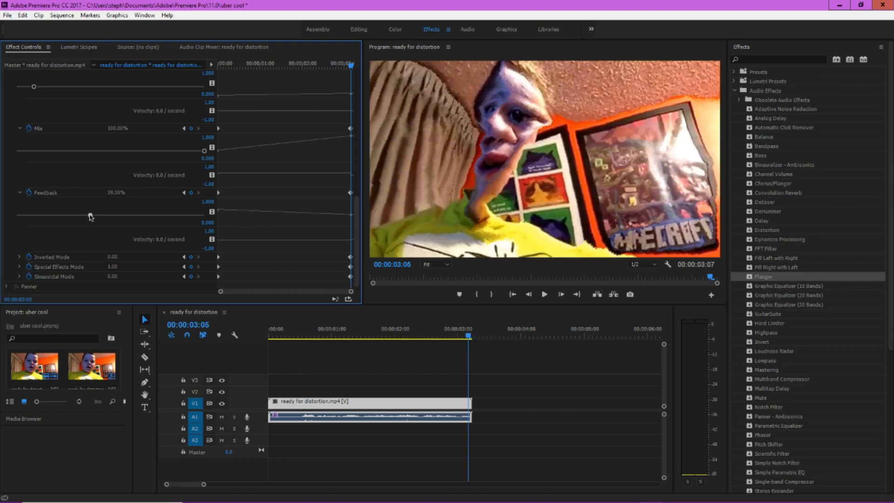
left_click(343, 336)
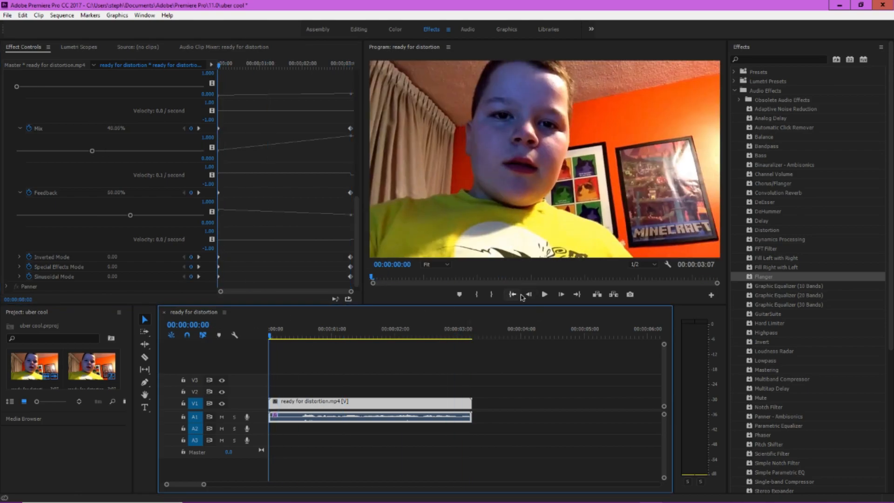
left_click(543, 293)
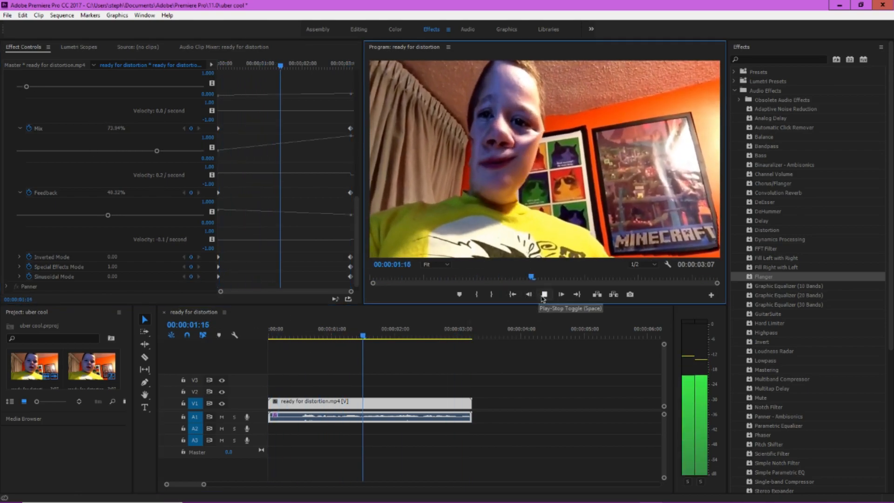
left_click(542, 293)
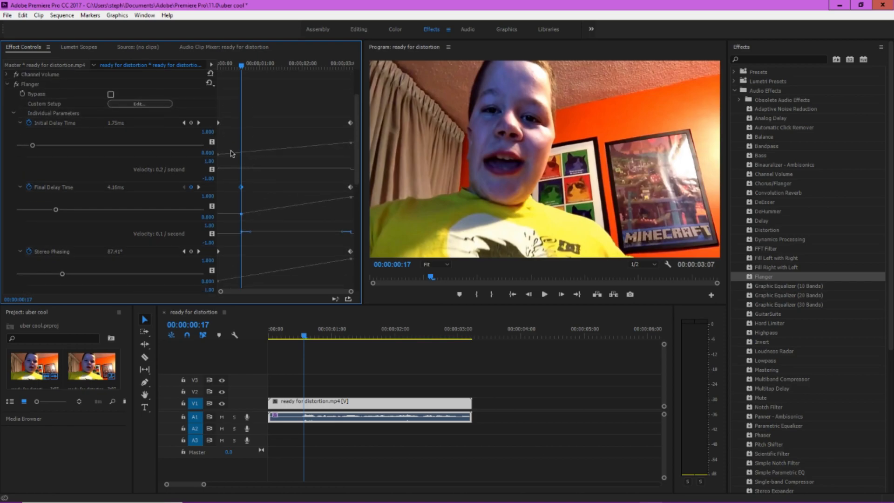
- Review the Flanger parameter list, then play the sequence through to the clip's end
scroll("down", 3)
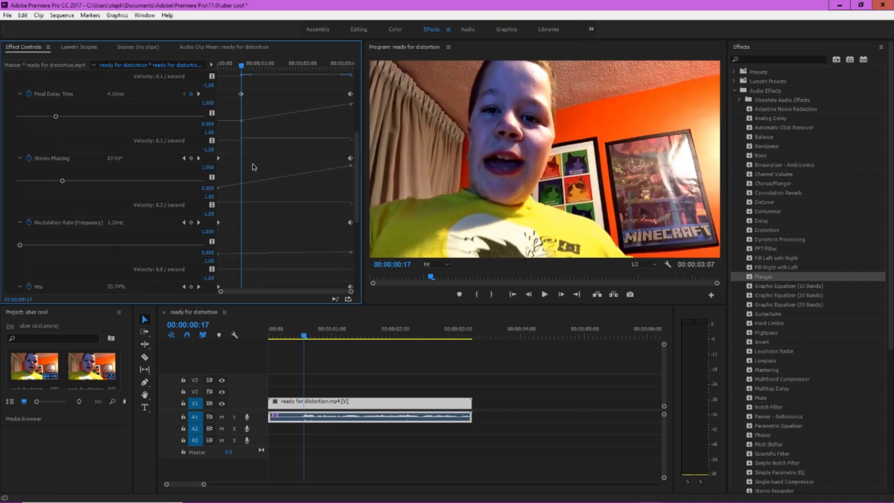
scroll("down", 3)
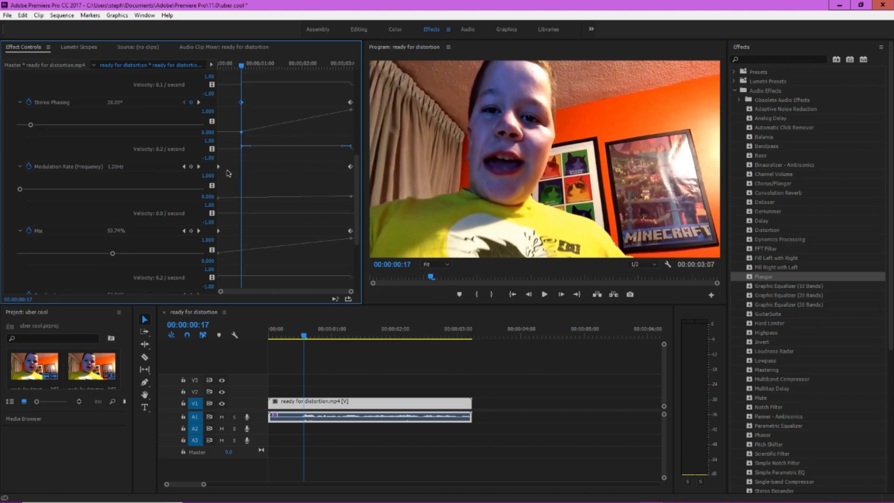
scroll("down", 3)
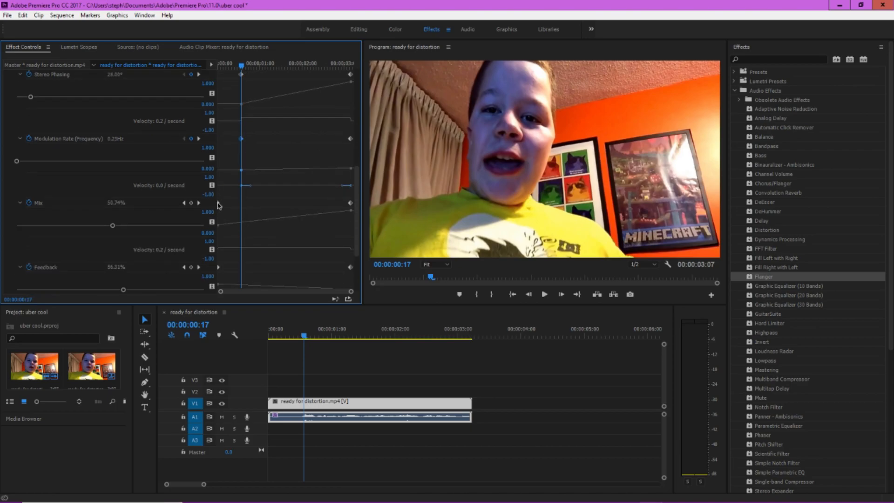
scroll("down", 3)
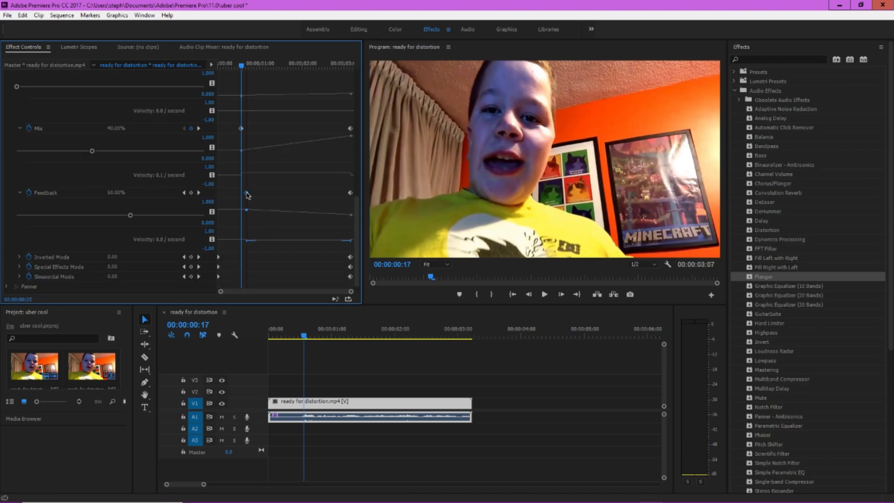
scroll("up", 3)
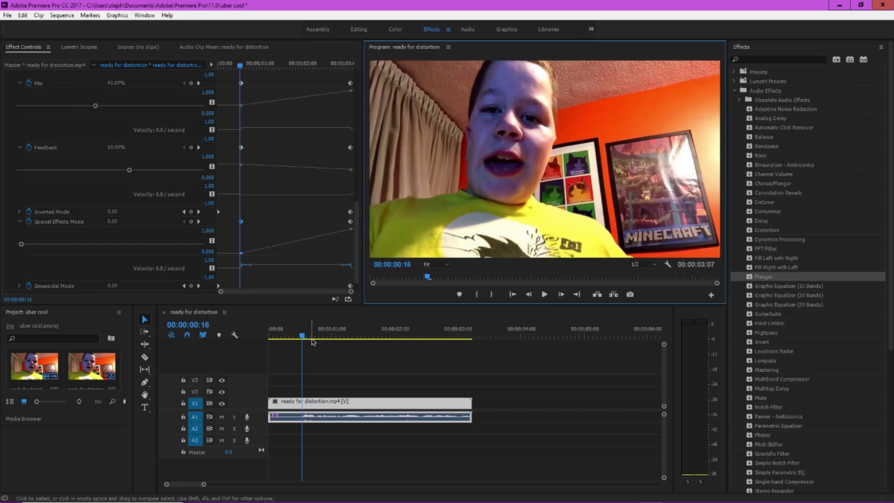
left_click(543, 294)
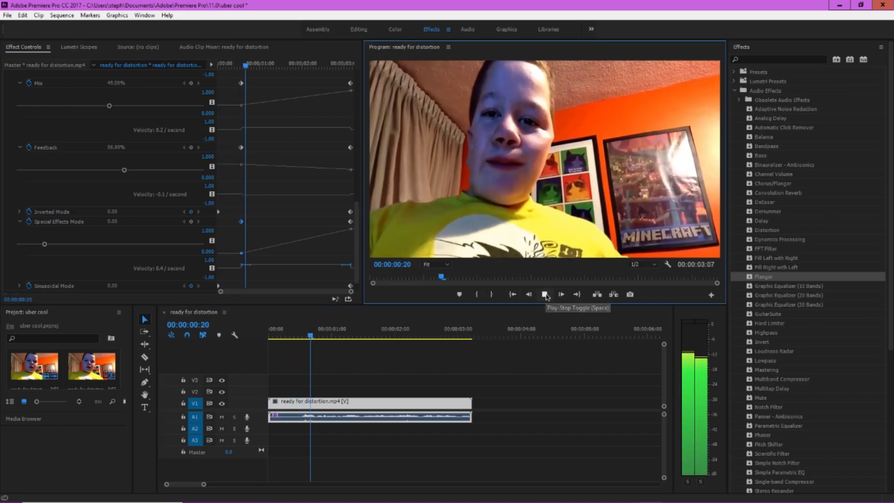
left_click(544, 294)
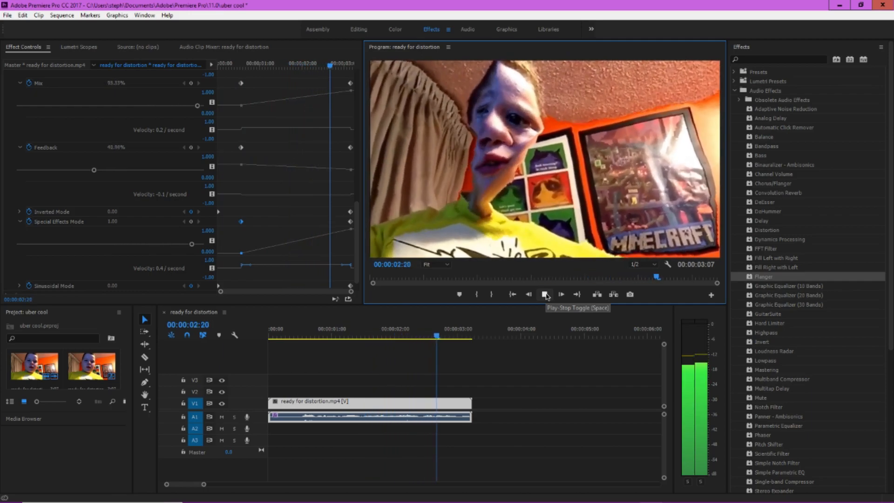
left_click(543, 294)
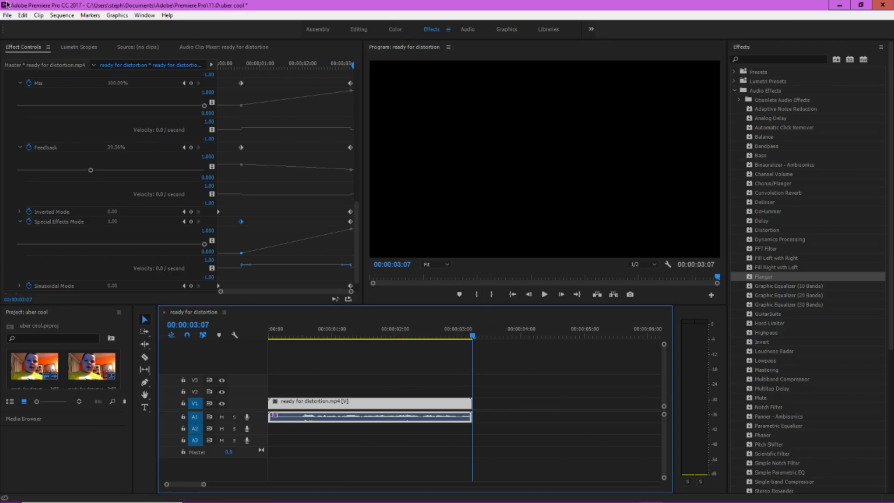
- Export the sequence as H.264 'ready for distortion.mp4' with Match Source - High bitrate, then close Premiere Pro
left_click(7, 16)
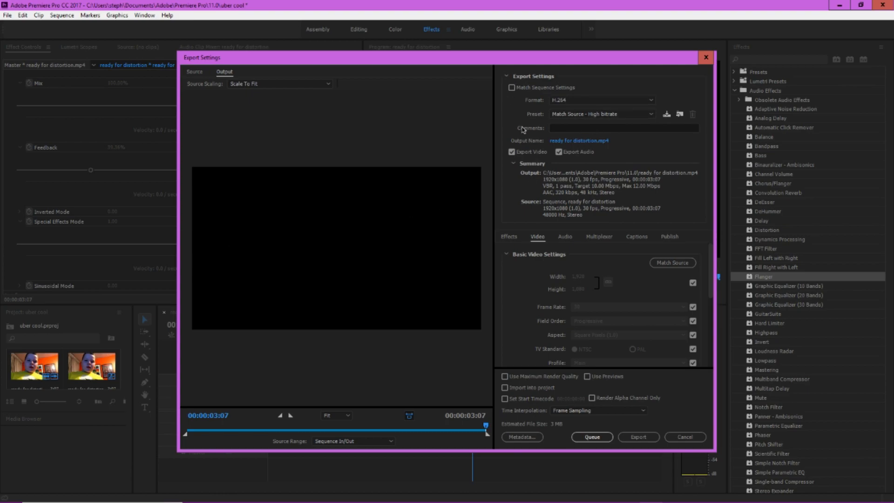
mouse_move(520, 174)
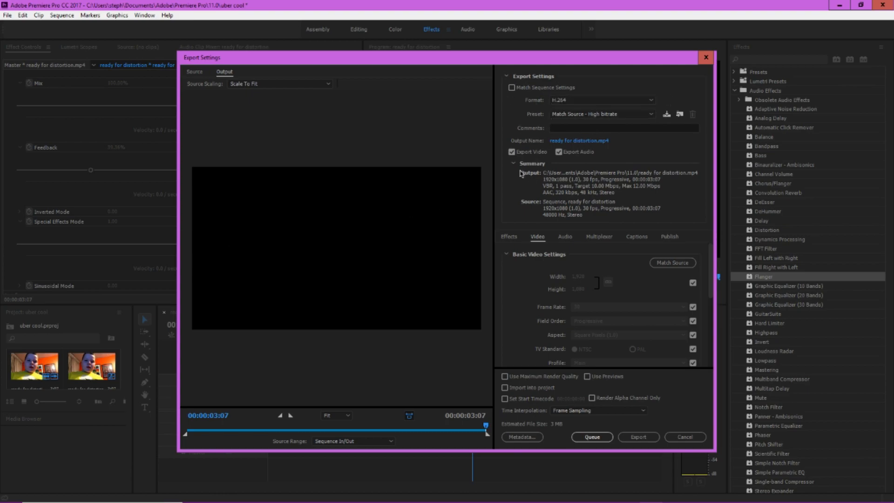
mouse_move(549, 183)
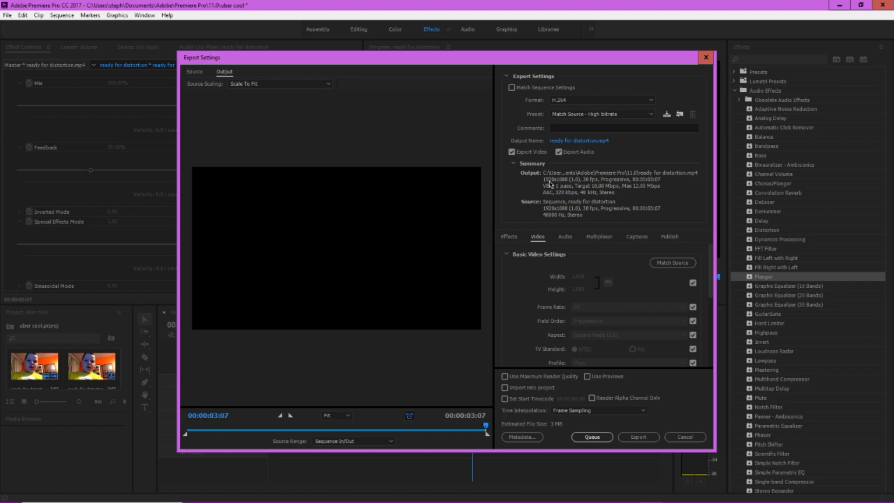
mouse_move(710, 383)
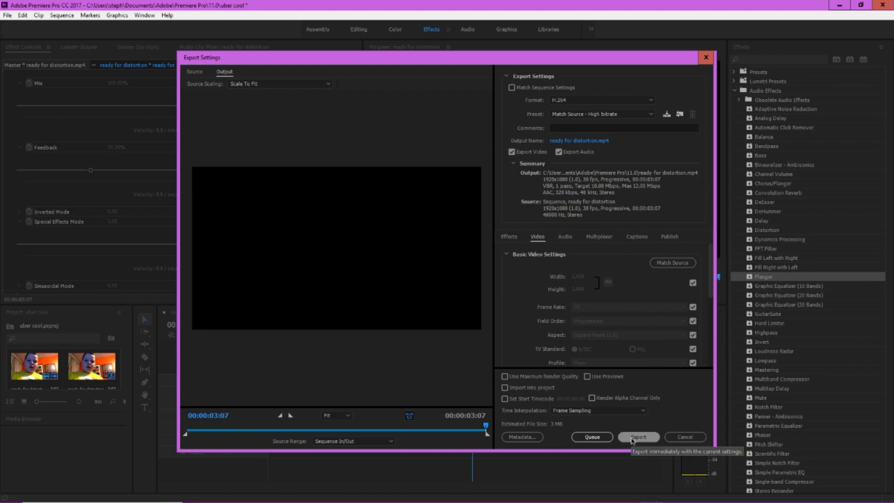
mouse_move(654, 328)
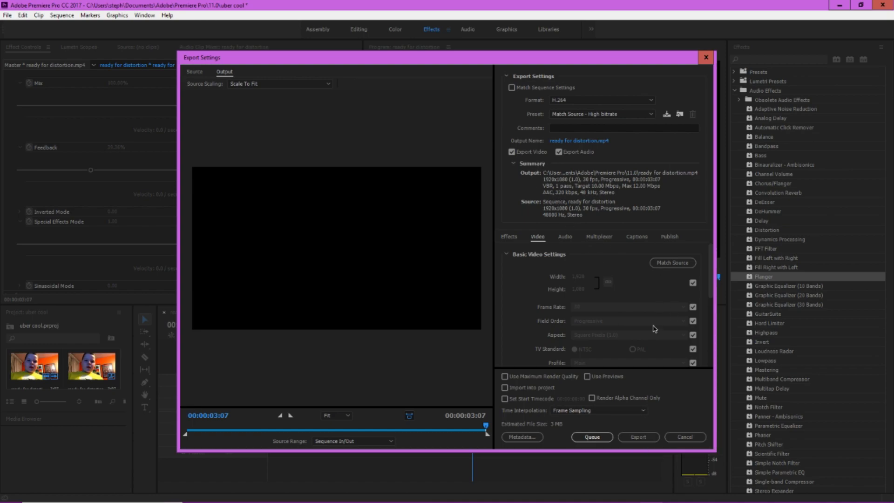
left_click(638, 437)
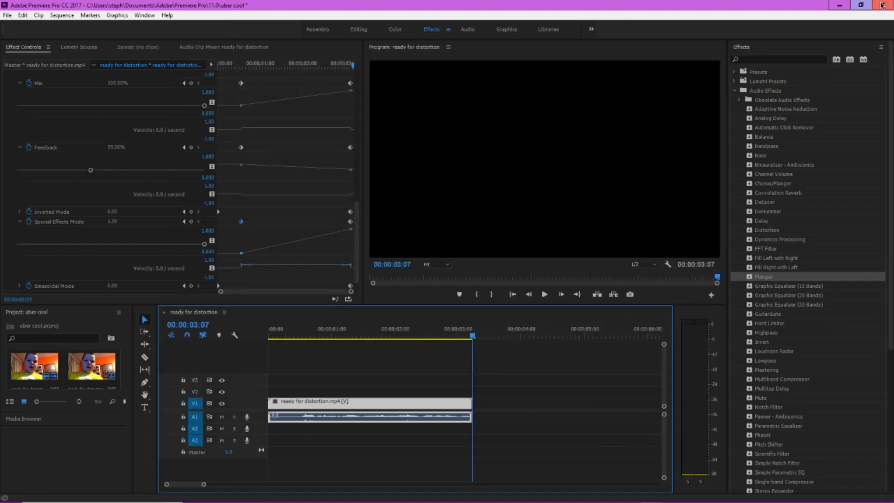
left_click(887, 6)
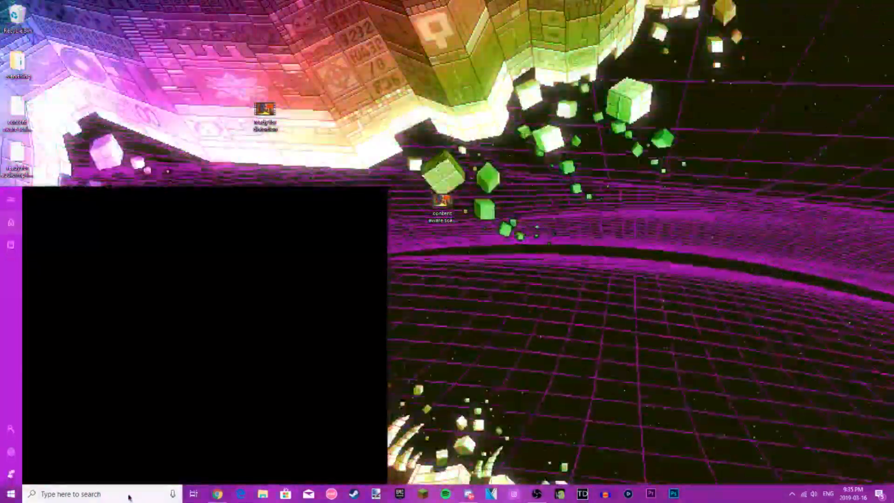
- Find the Premiere Pro 11.0 folder via Start search and move ready for distortion.mp4 to the desktop, replacing the old copy
type("premiere pro")
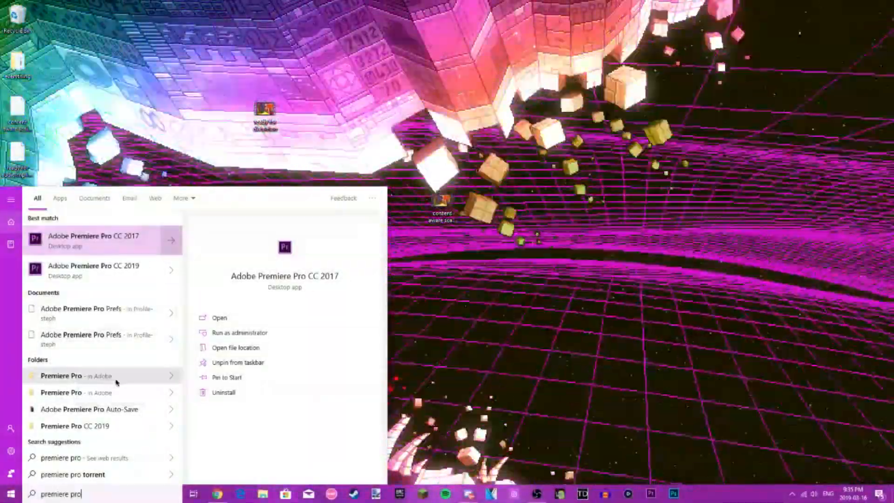
left_click(236, 347)
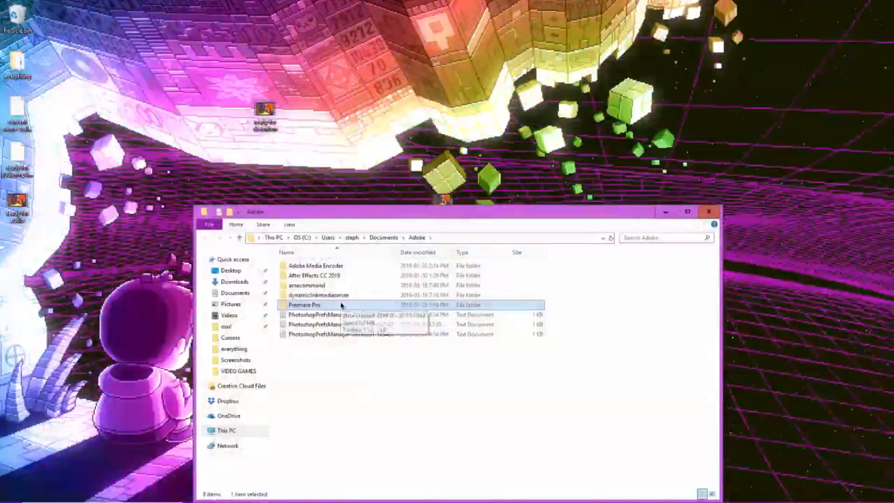
double_click(305, 305)
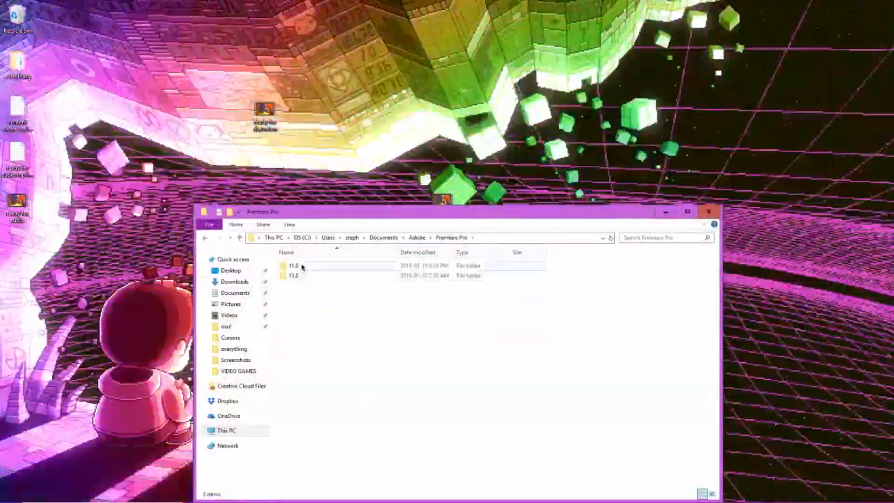
double_click(294, 265)
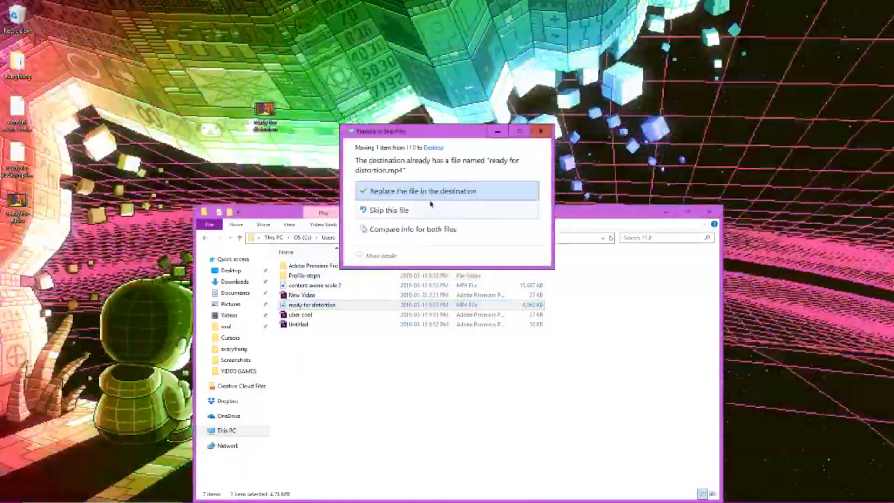
left_click(421, 191)
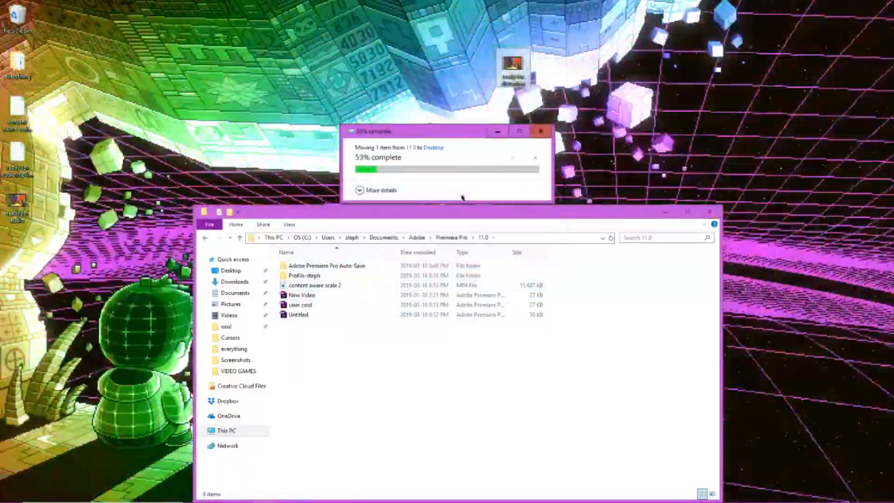